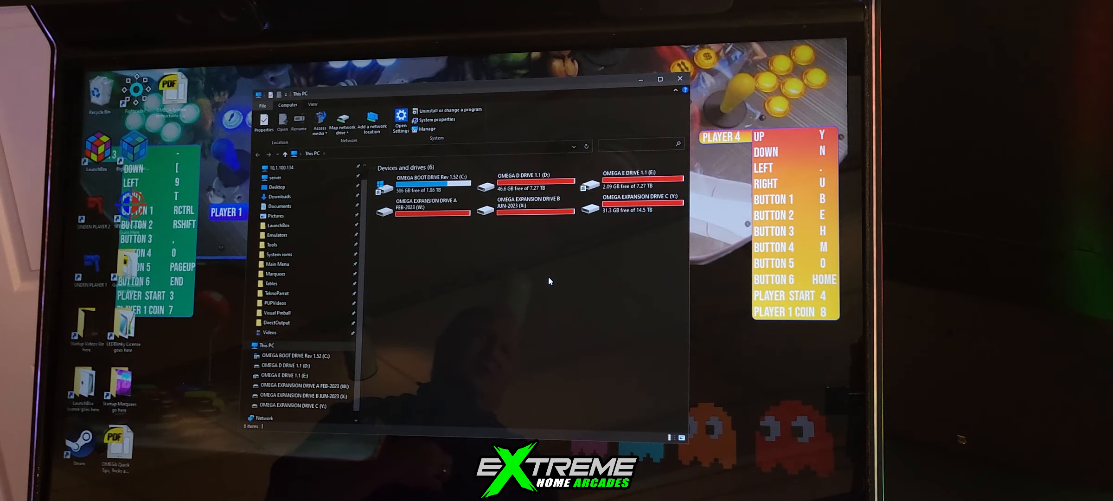
pyautogui.moveTo(598, 226)
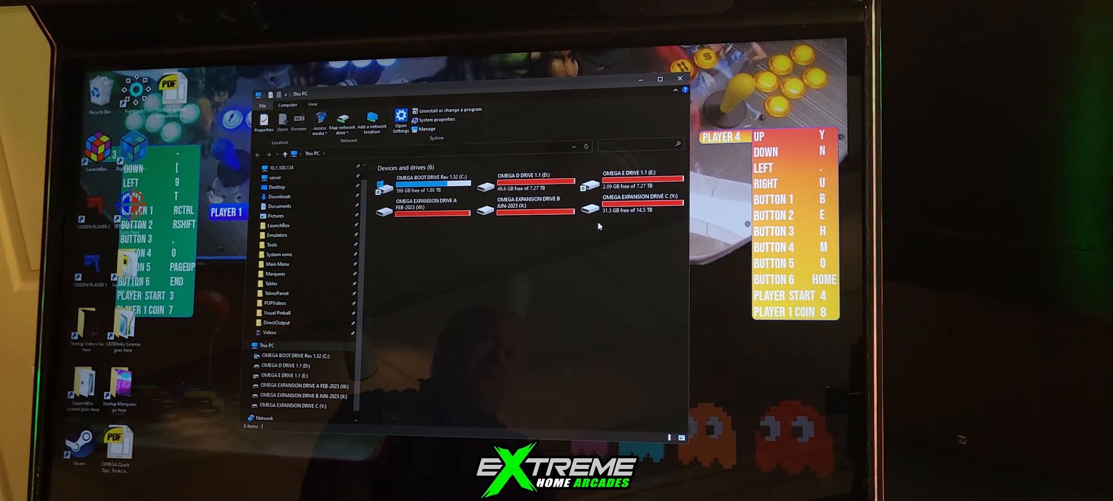
pyautogui.moveTo(642, 203)
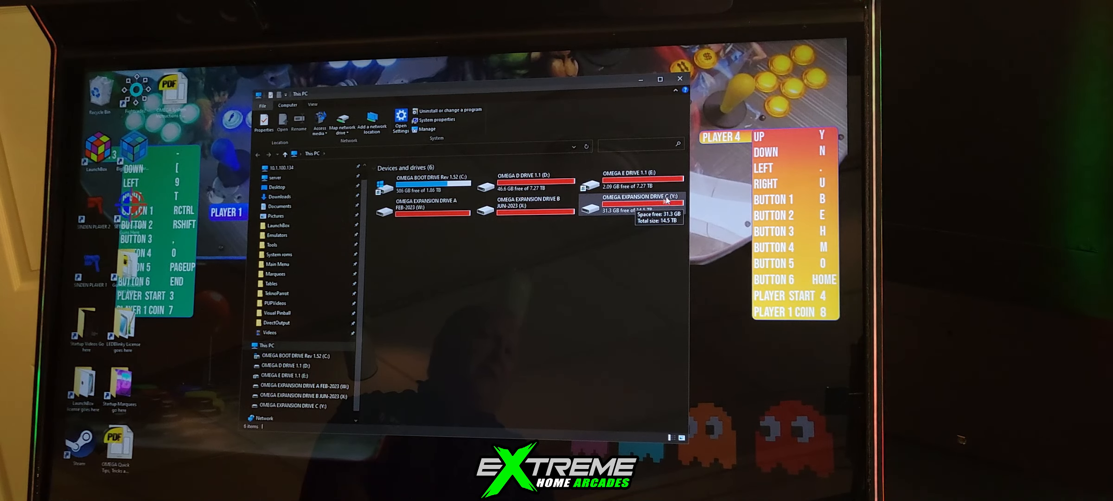
pyautogui.moveTo(650, 225)
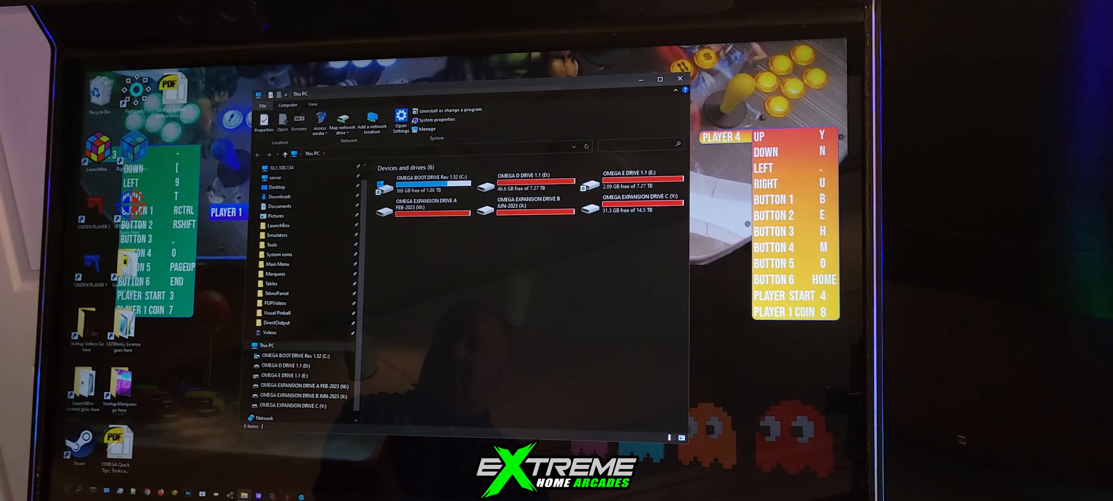
# Step: Right-click the Start button to bring up the Win+X Power User menu
pyautogui.rightClick(71, 490)
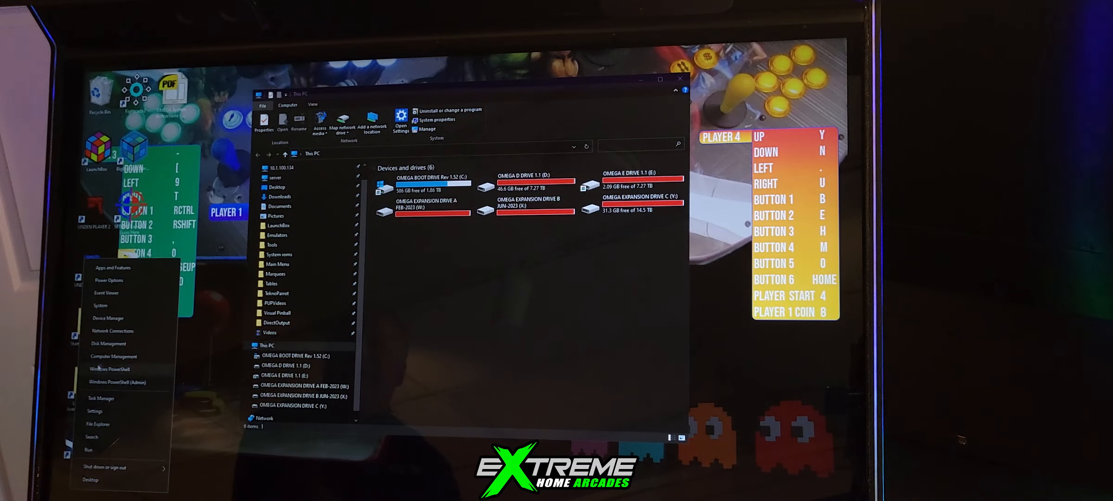
pyautogui.moveTo(108, 343)
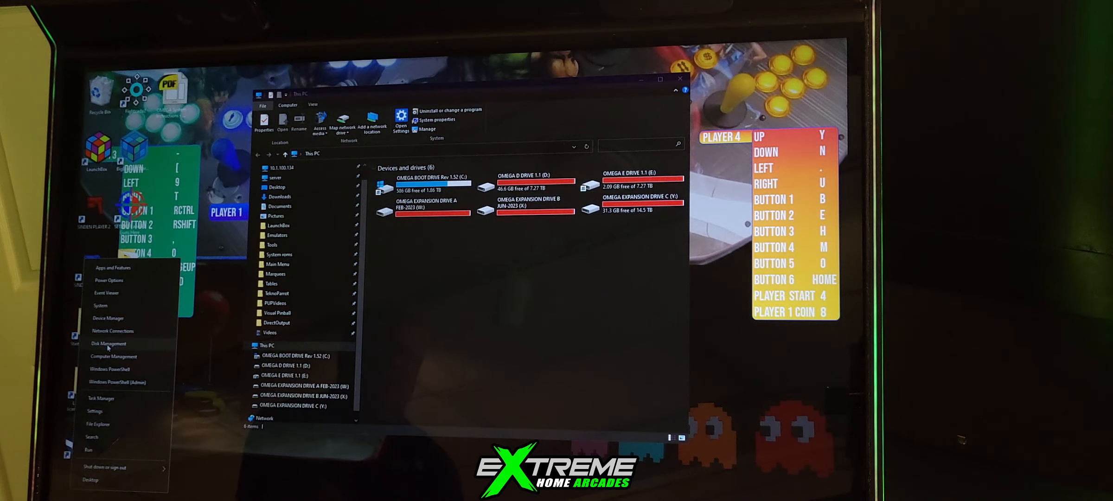
# Step: Launch Disk Management and scroll through the volumes and disk layout
pyautogui.click(108, 343)
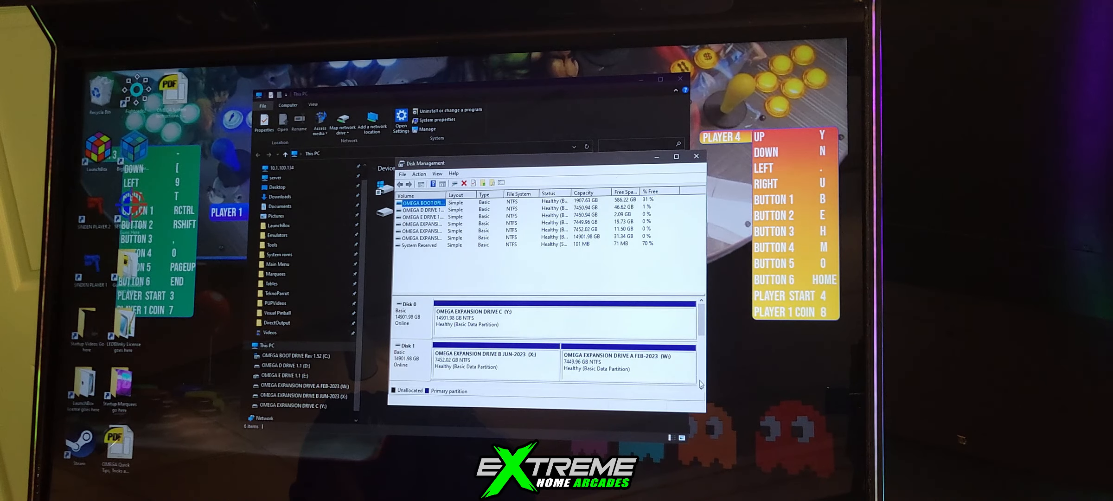
pyautogui.scroll(-3)
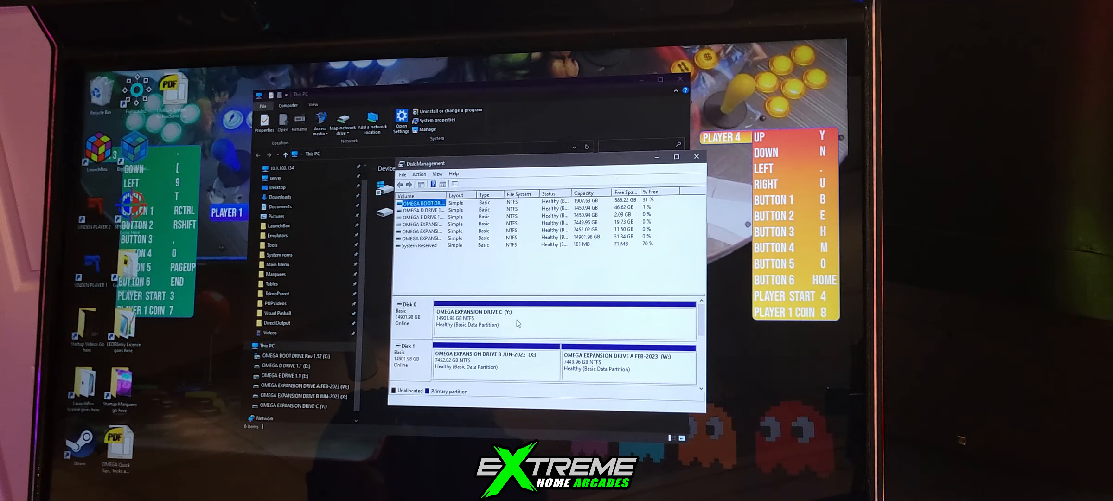
pyautogui.rightClick(518, 317)
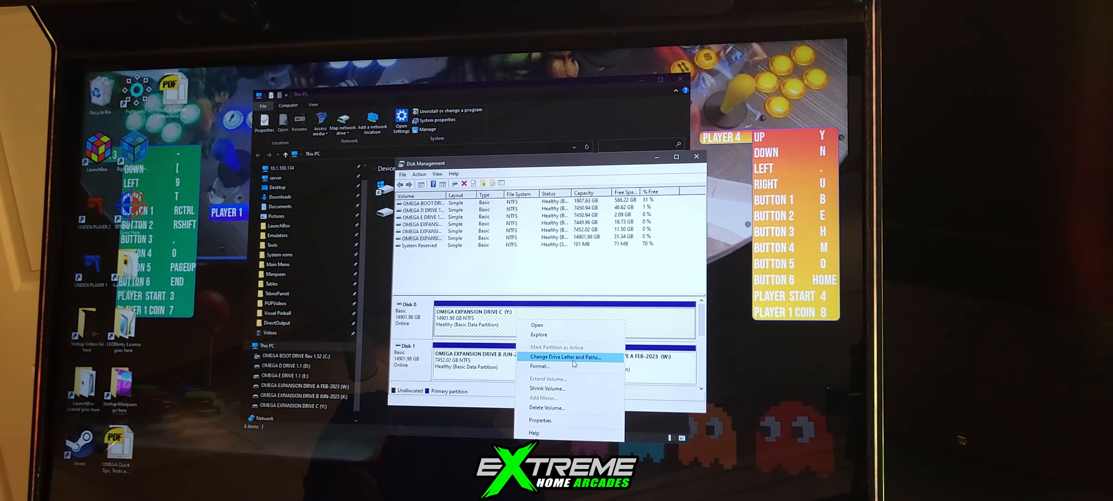
pyautogui.click(564, 356)
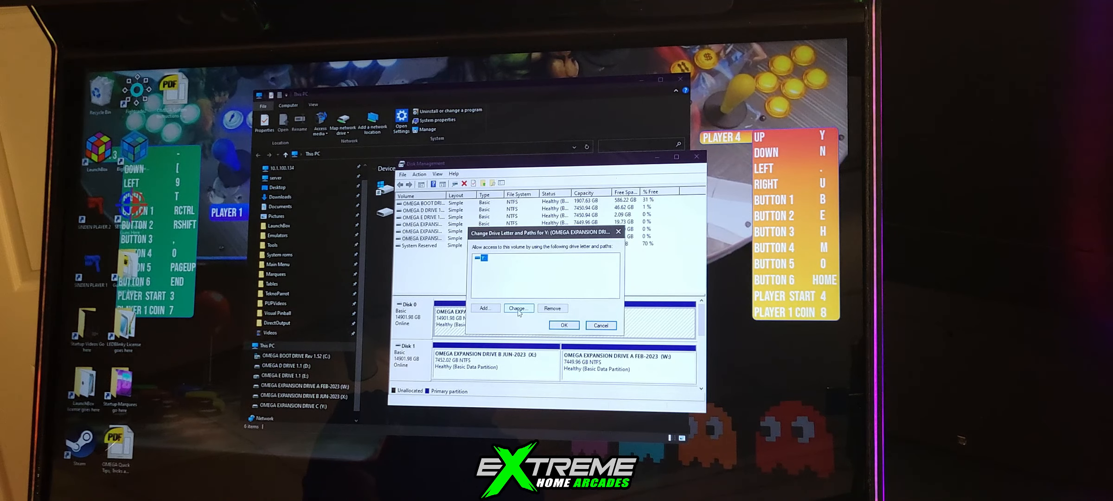
pyautogui.click(518, 308)
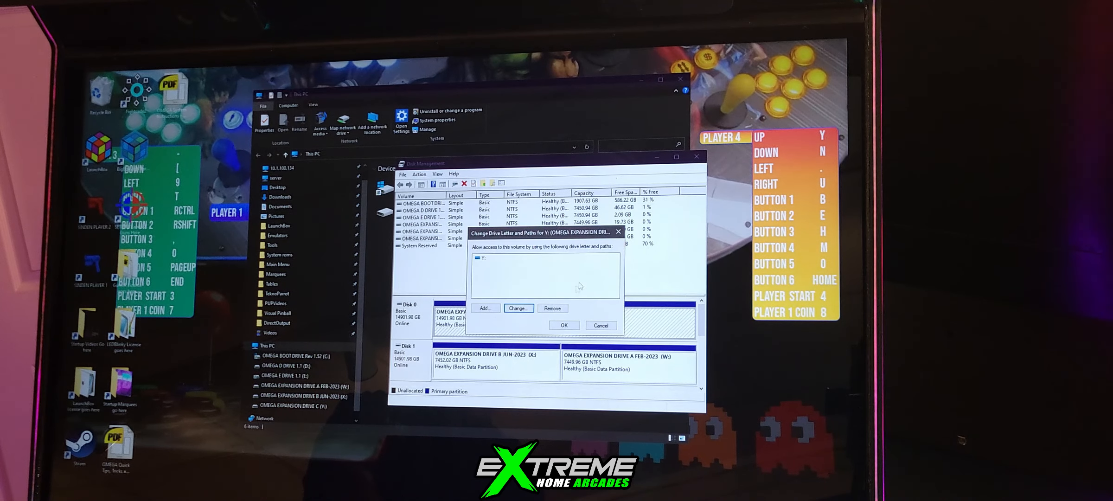
pyautogui.click(563, 325)
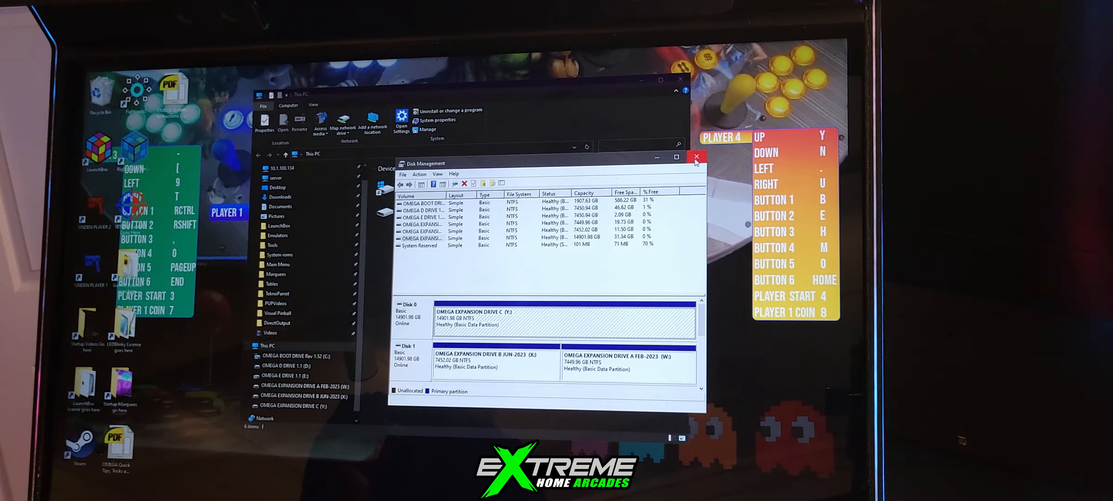
# Step: Close Disk Management and open drive Y: to view its game and emulator folders
pyautogui.click(696, 156)
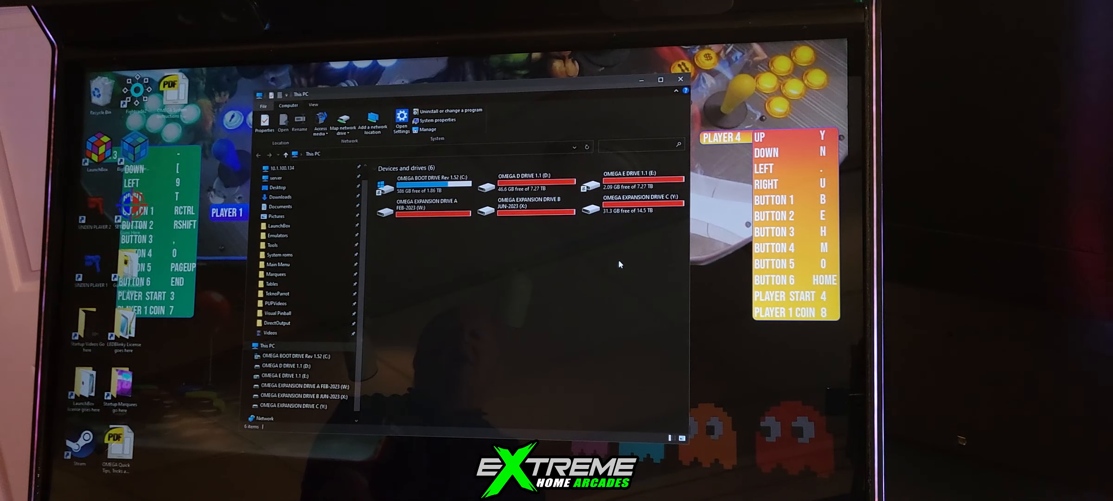
pyautogui.click(639, 201)
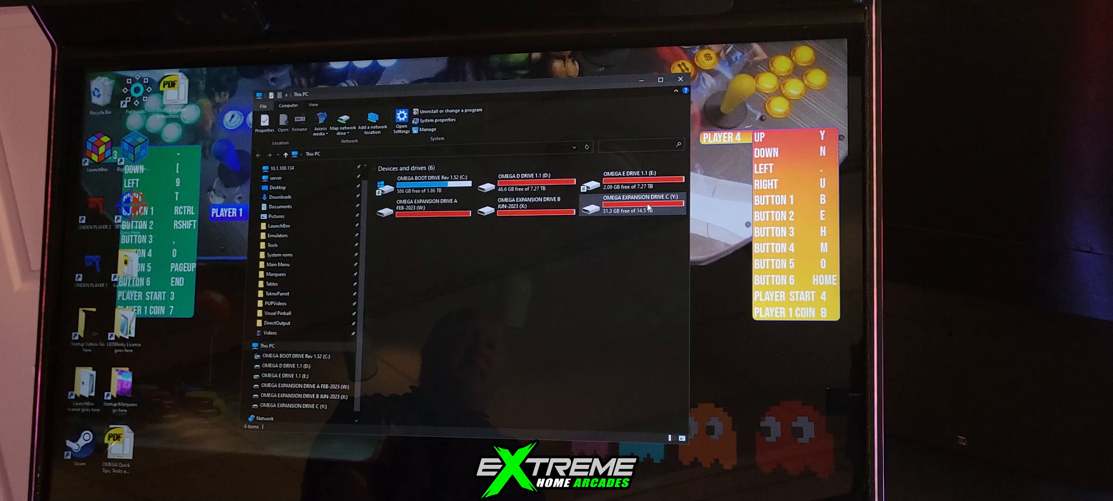
pyautogui.doubleClick(631, 206)
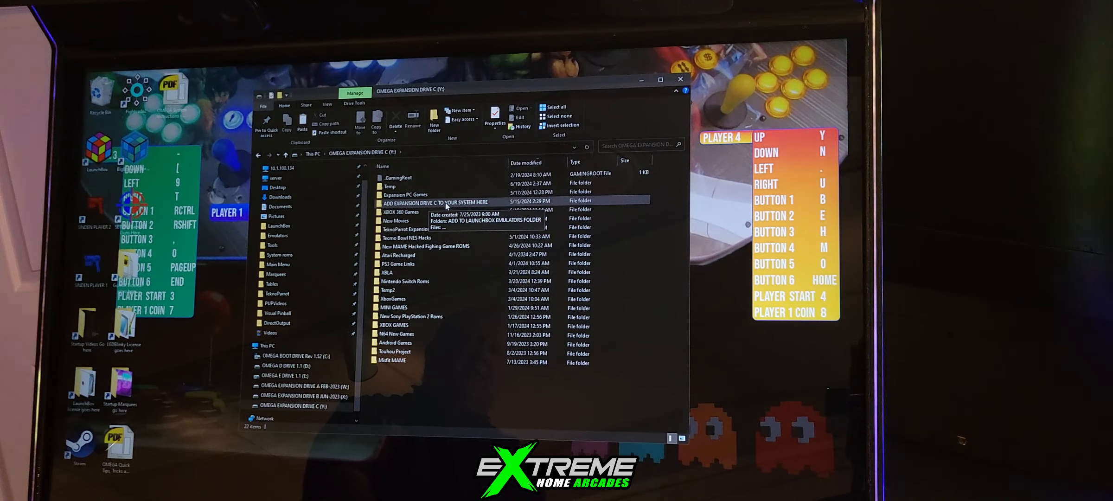
# Step: Open ADD EXPANSION DRIVE C TO YOUR SYSTEM HERE, sort by name, and enter ADD TO LAUNCHBOX EMULATORS FOLDER
pyautogui.doubleClick(436, 202)
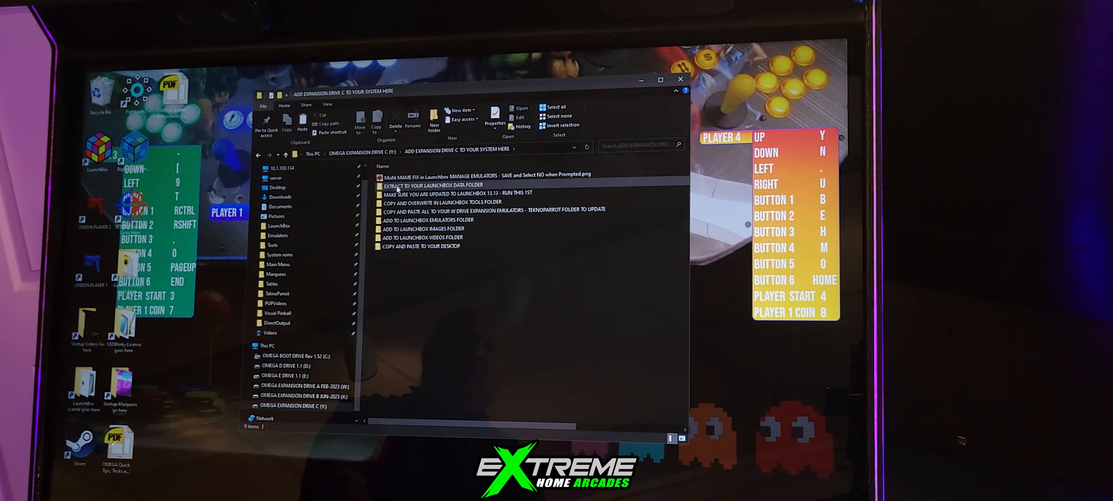
pyautogui.click(384, 166)
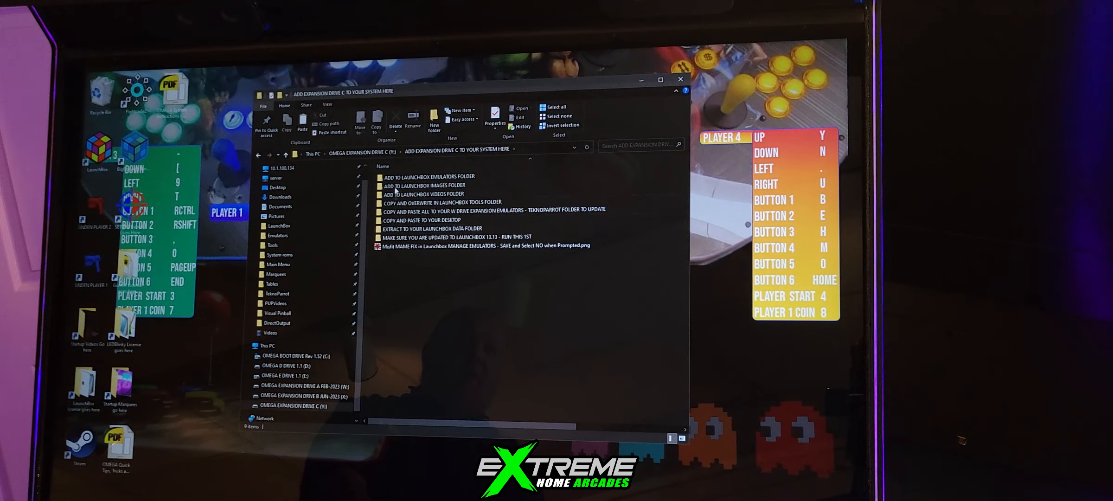
pyautogui.click(427, 185)
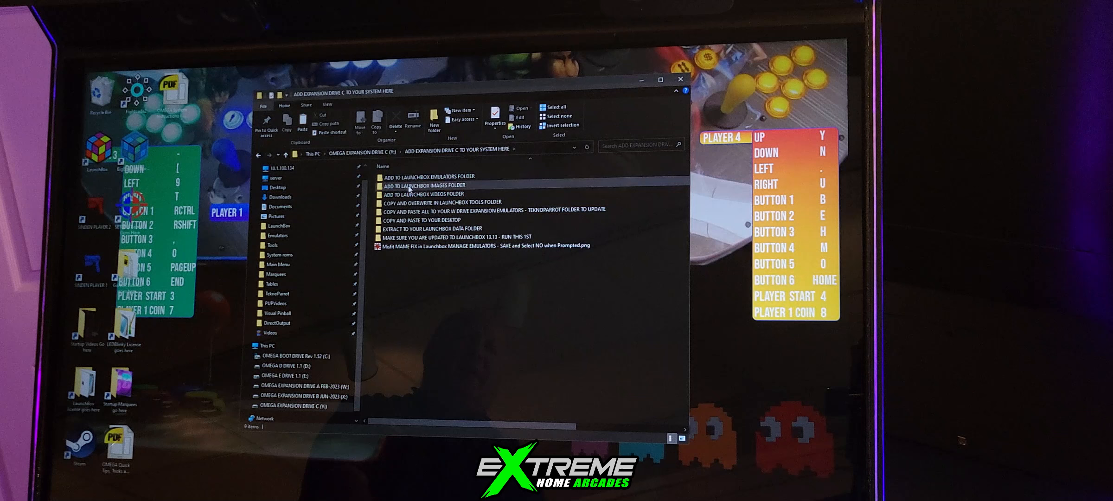
pyautogui.click(424, 185)
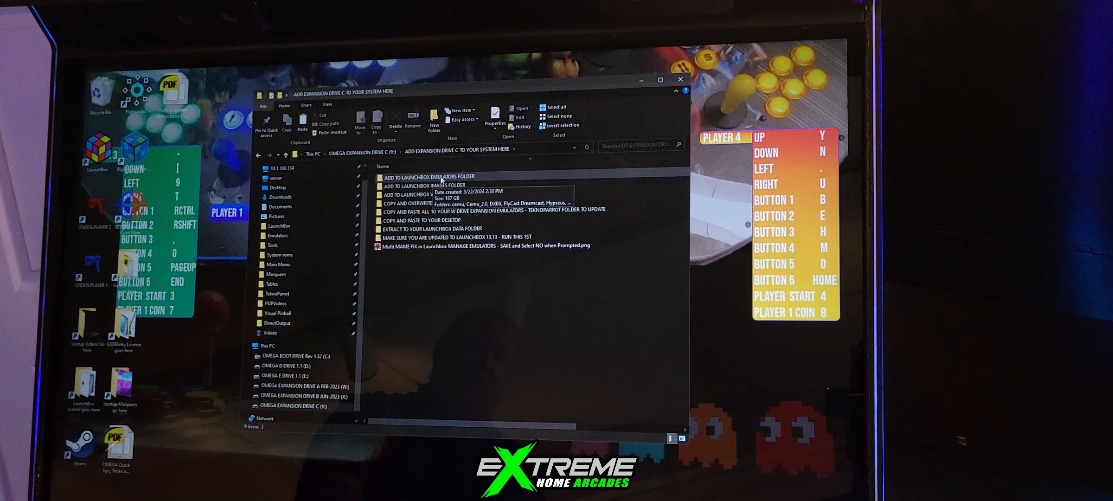
pyautogui.doubleClick(429, 176)
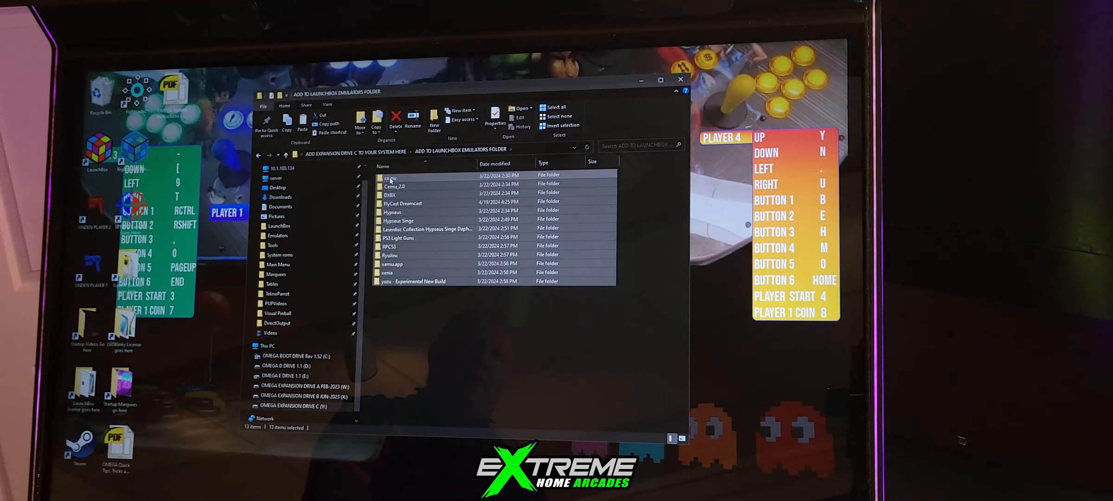
pyautogui.moveTo(408, 222)
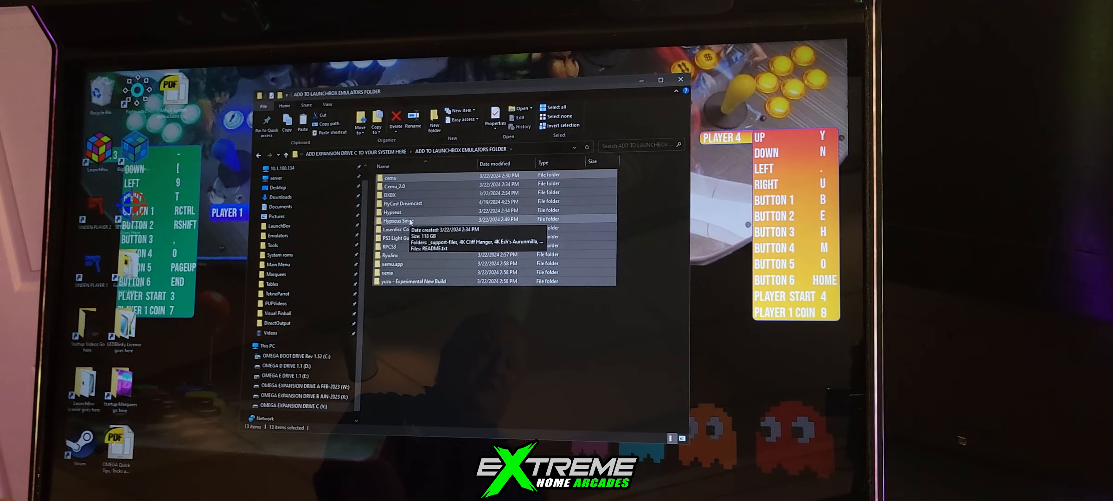
# Step: Copy the 13 emulator folders and paste them into LaunchBox\Emulators
pyautogui.rightClick(397, 221)
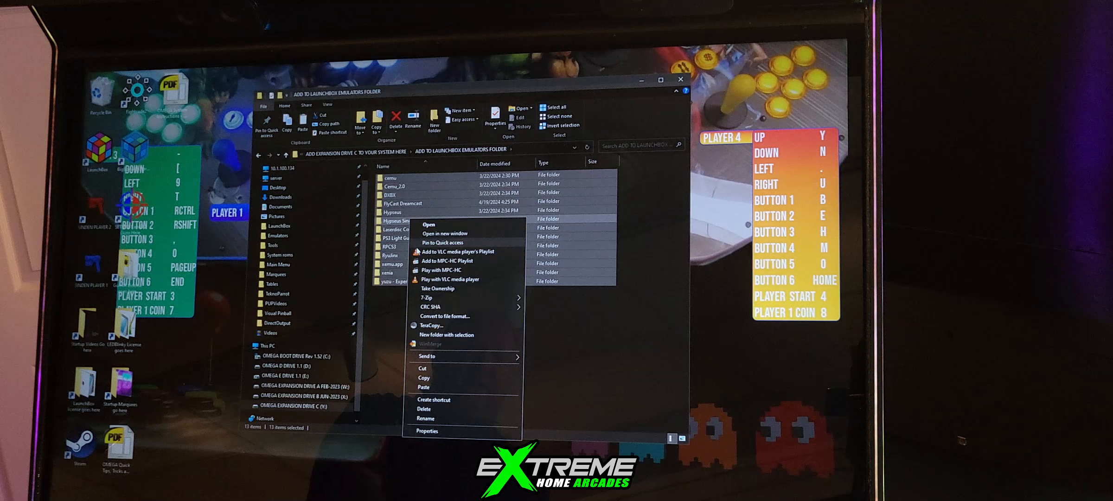
pyautogui.click(430, 272)
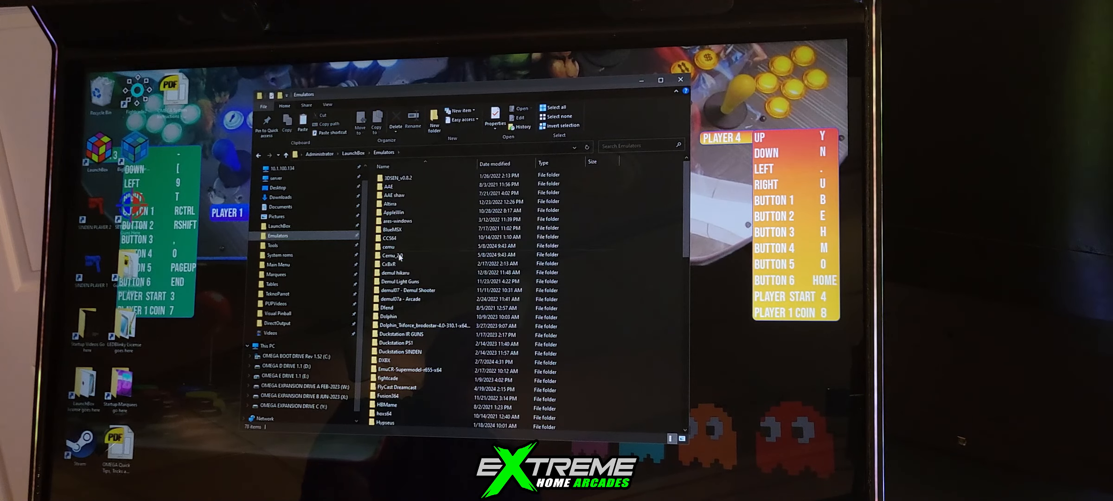
pyautogui.click(390, 263)
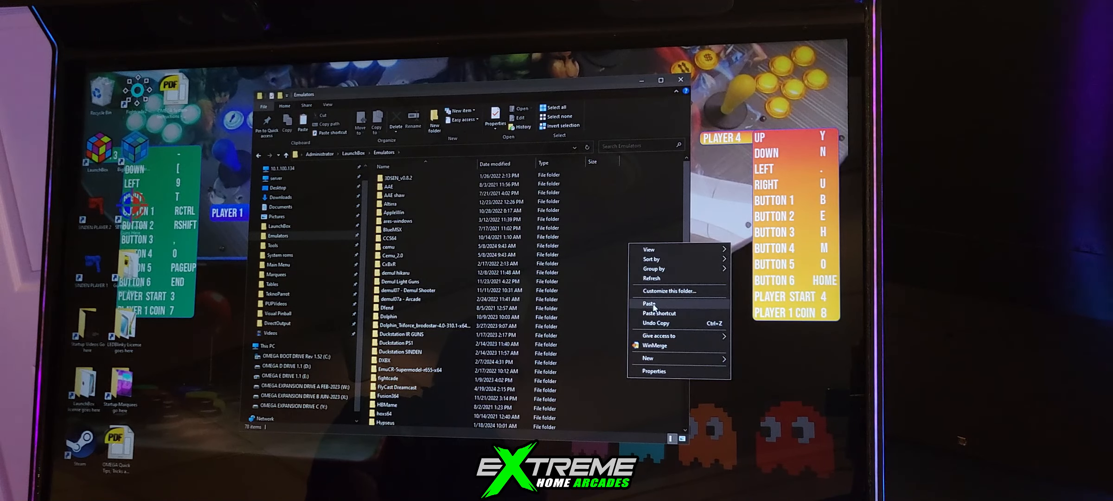
pyautogui.click(648, 304)
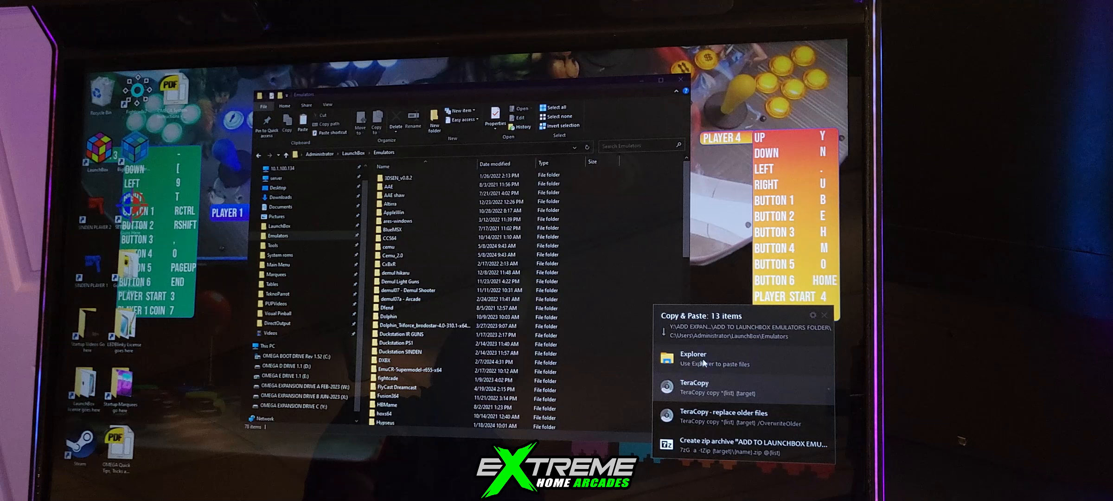
pyautogui.moveTo(698, 383)
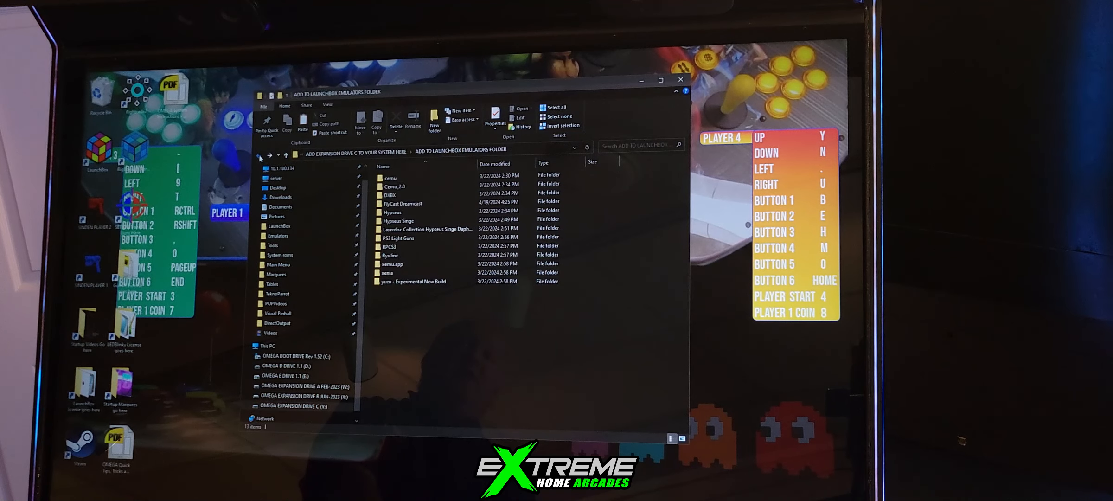
# Step: Copy the folders from ADD TO LAUNCHBOX IMAGES FOLDER into LaunchBox\Images
pyautogui.click(286, 155)
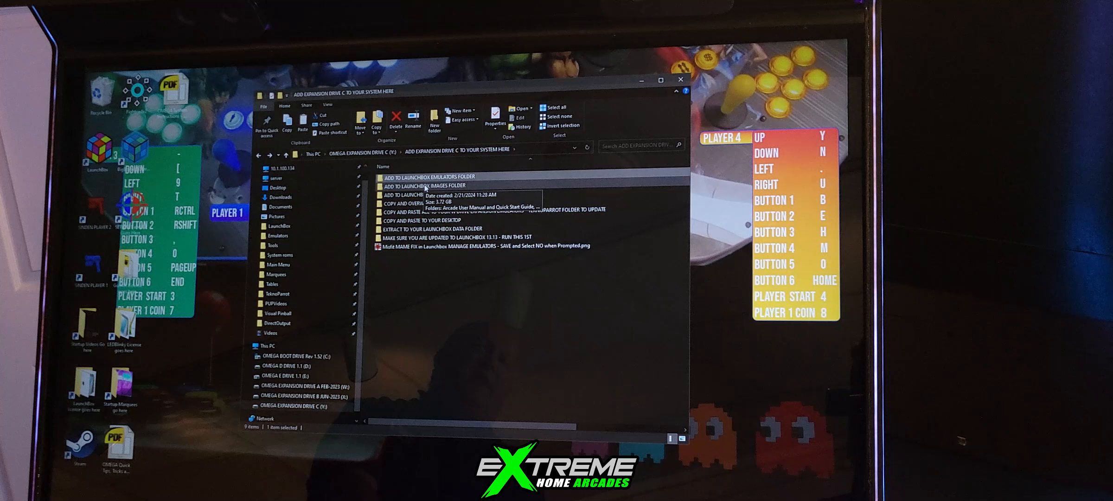
pyautogui.doubleClick(426, 185)
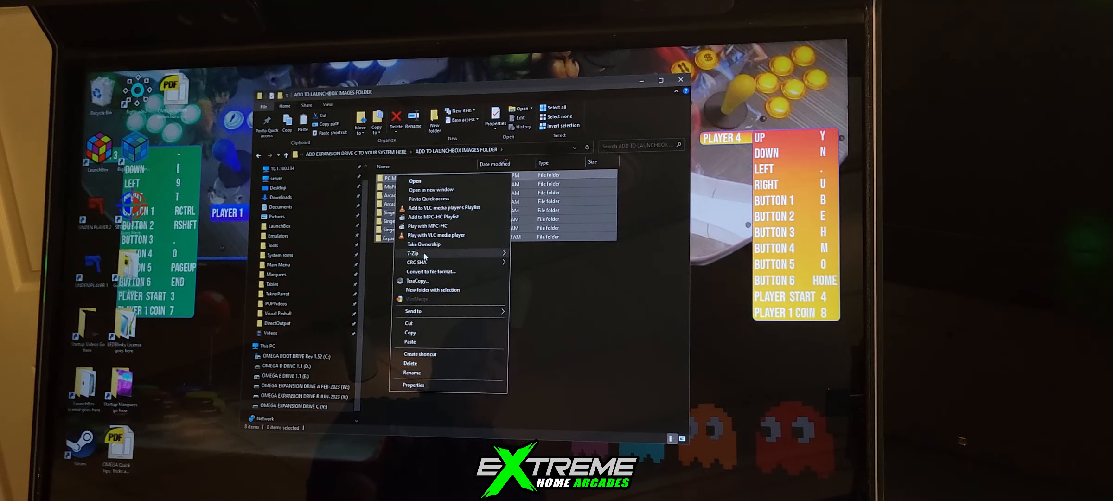
pyautogui.click(374, 276)
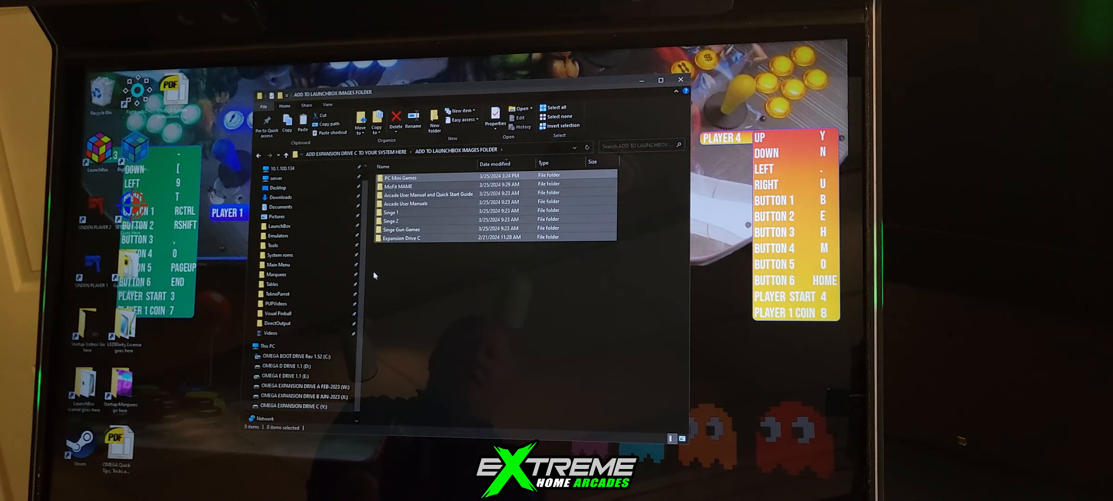
pyautogui.click(278, 225)
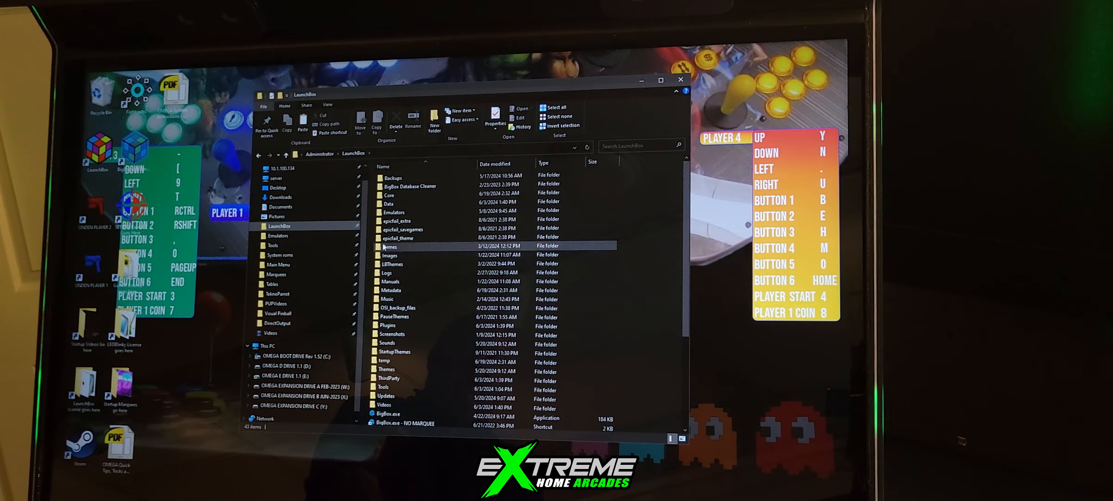
pyautogui.doubleClick(390, 246)
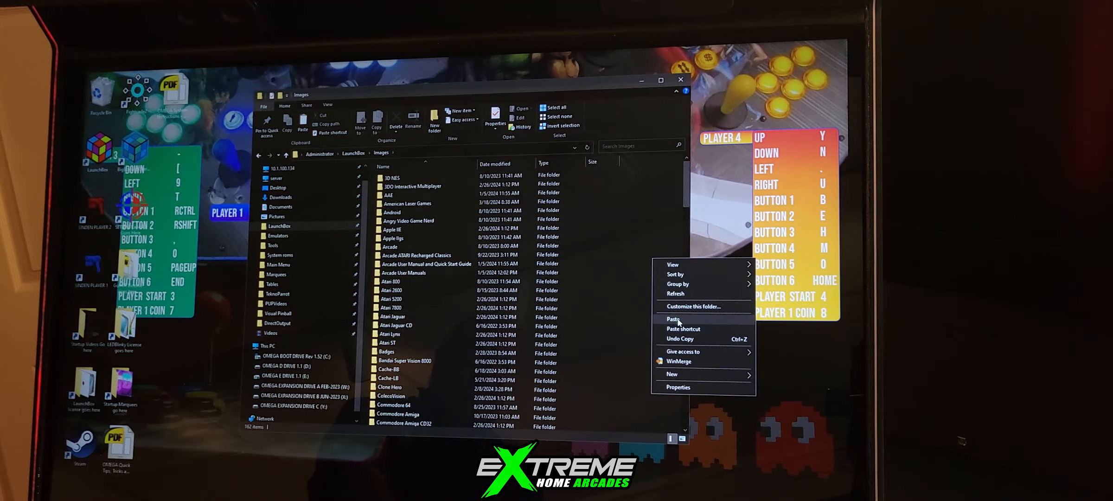
pyautogui.click(673, 318)
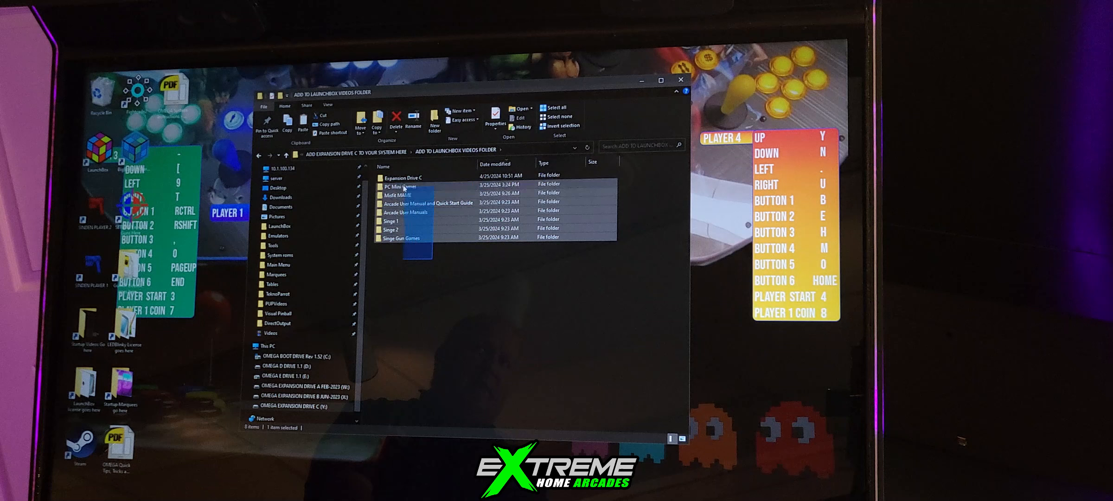
# Step: Copy the selected video folders and paste them into LaunchBox\Videos
pyautogui.rightClick(401, 177)
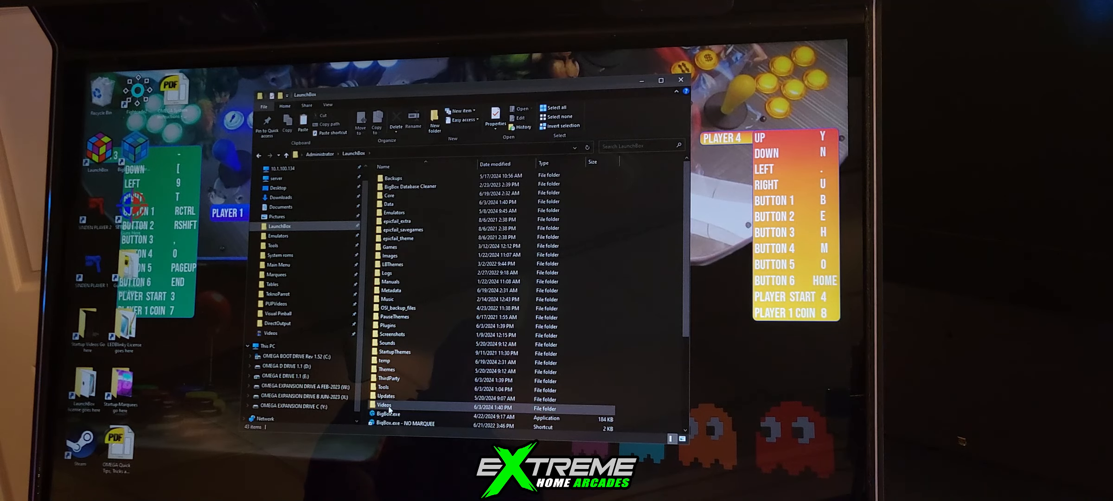
pyautogui.doubleClick(383, 404)
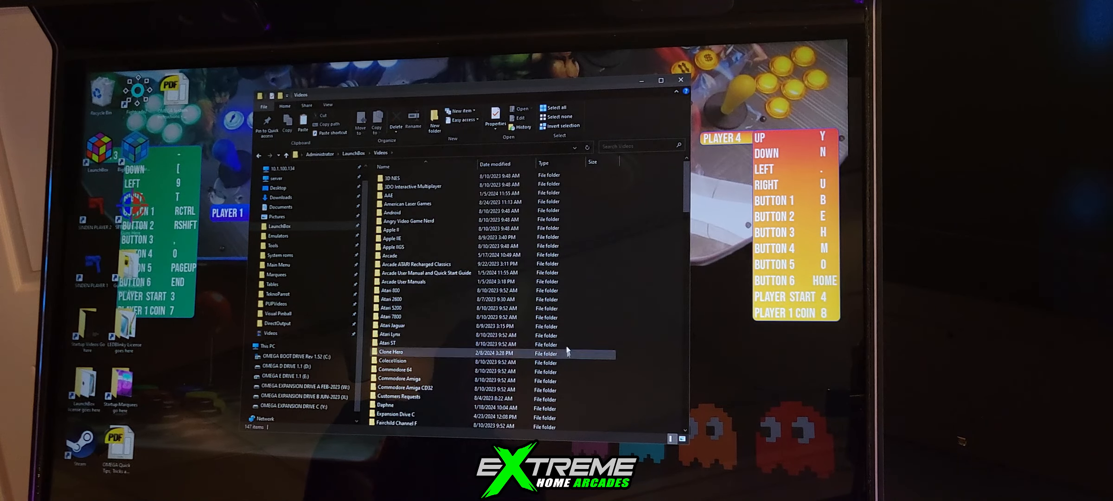
pyautogui.rightClick(568, 351)
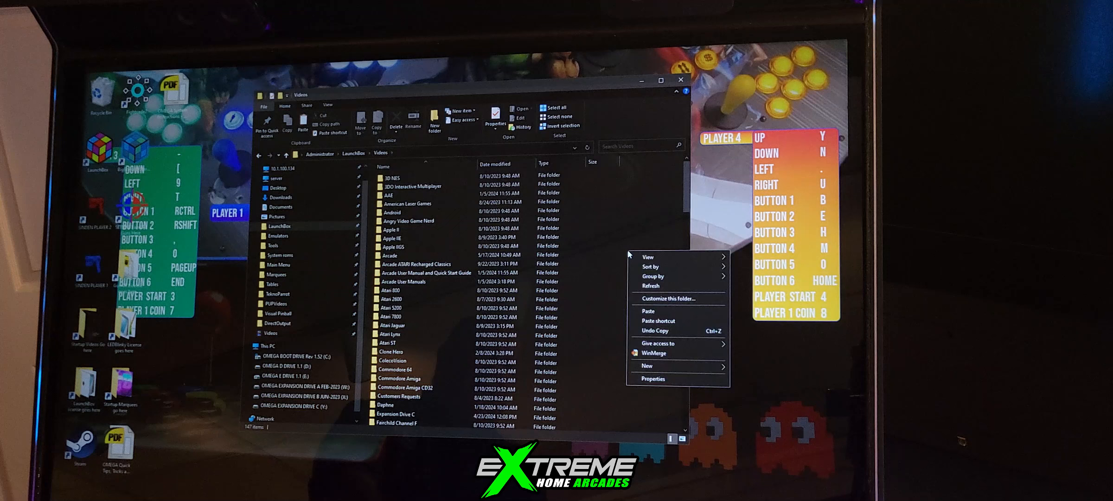
pyautogui.click(648, 311)
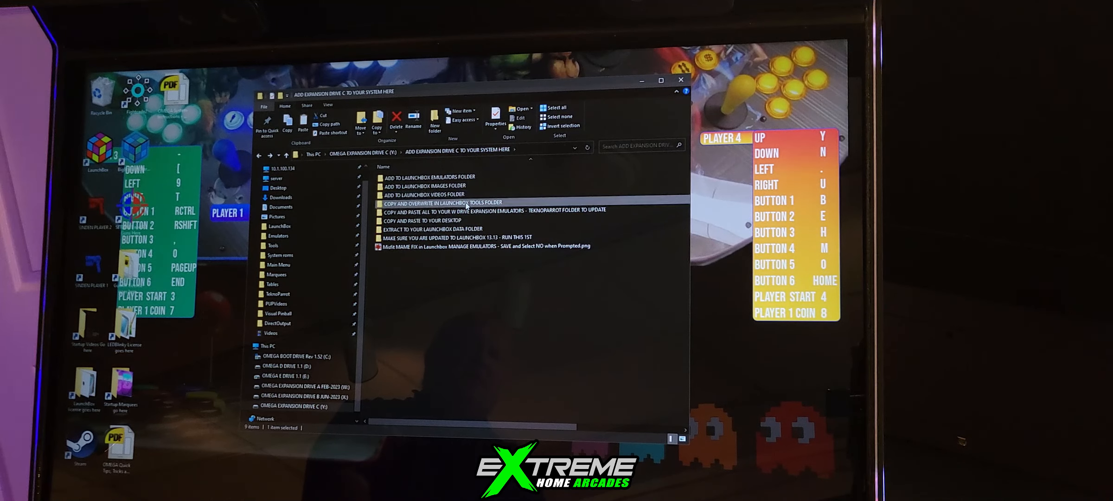
# Step: Copy DemulShooter, then copy the TeknoParrot update files toward drive A's Expansion Emulators\TeknoParrot
pyautogui.rightClick(404, 179)
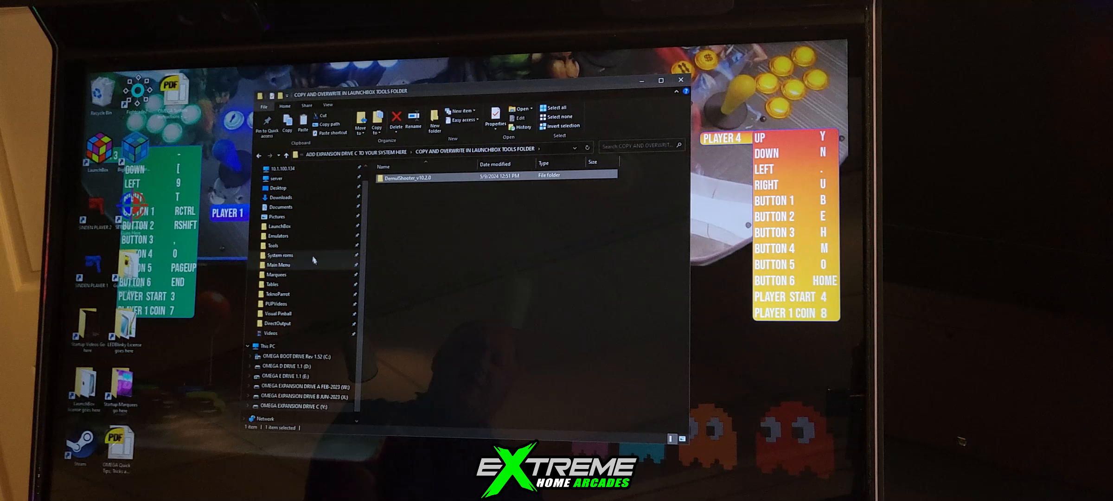
pyautogui.click(273, 246)
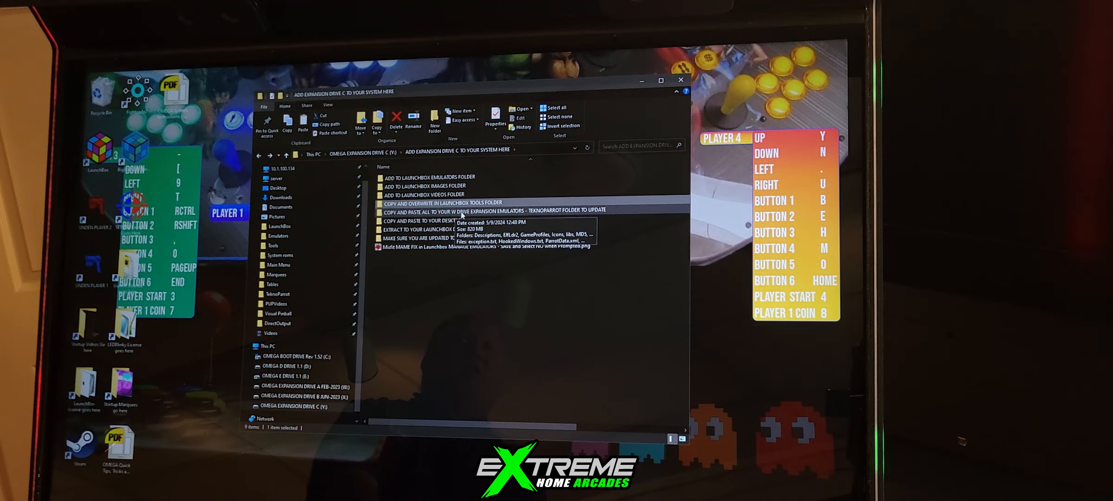
pyautogui.doubleClick(461, 210)
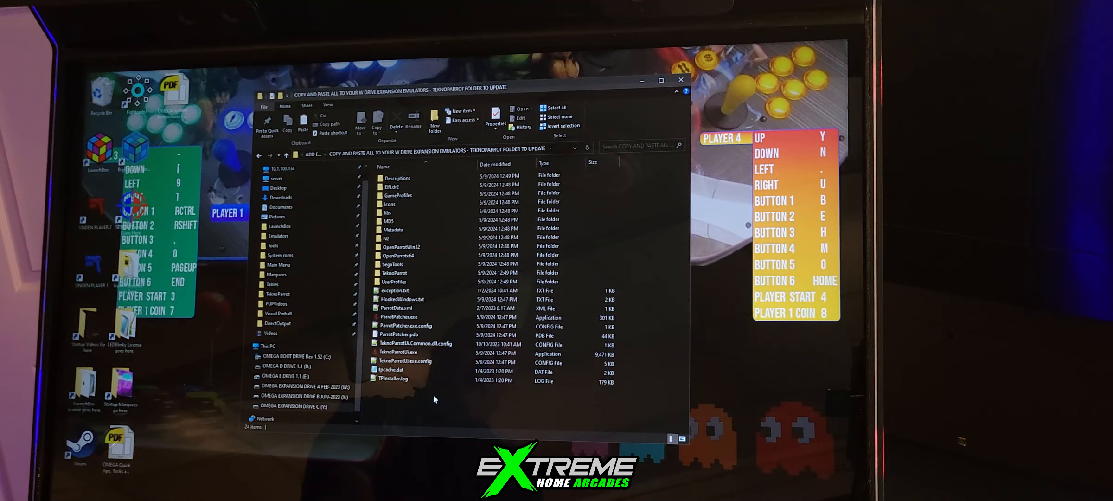
pyautogui.click(558, 108)
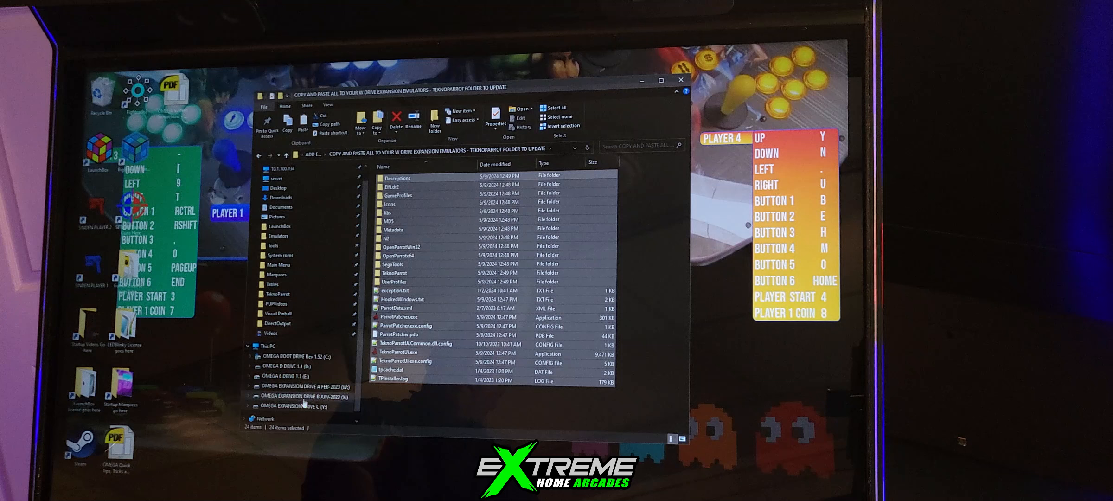
pyautogui.click(306, 386)
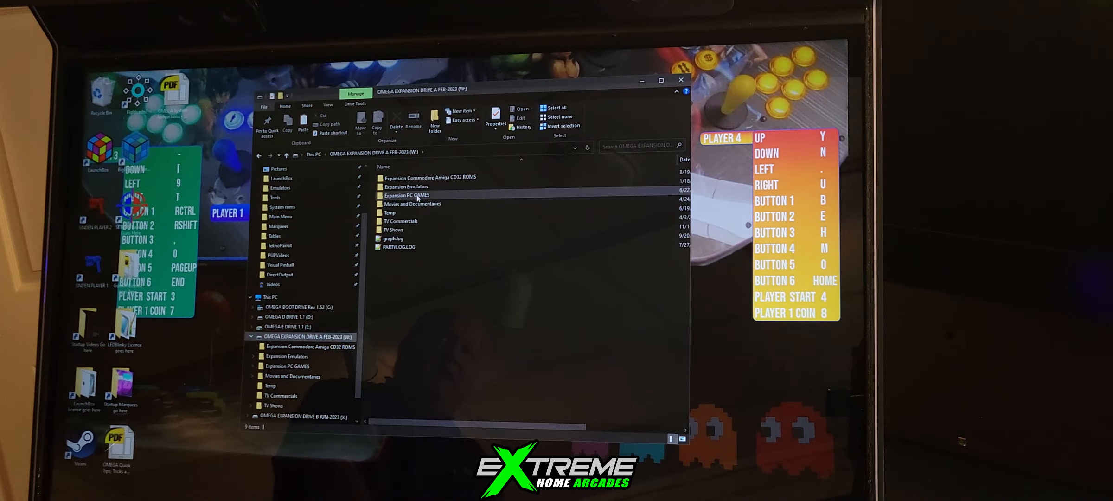
pyautogui.doubleClick(406, 186)
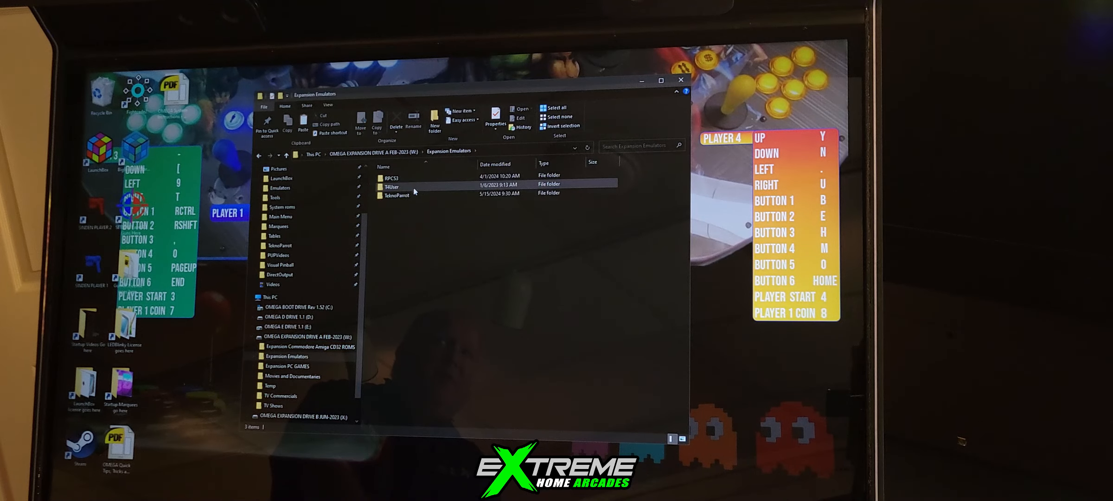
pyautogui.doubleClick(397, 195)
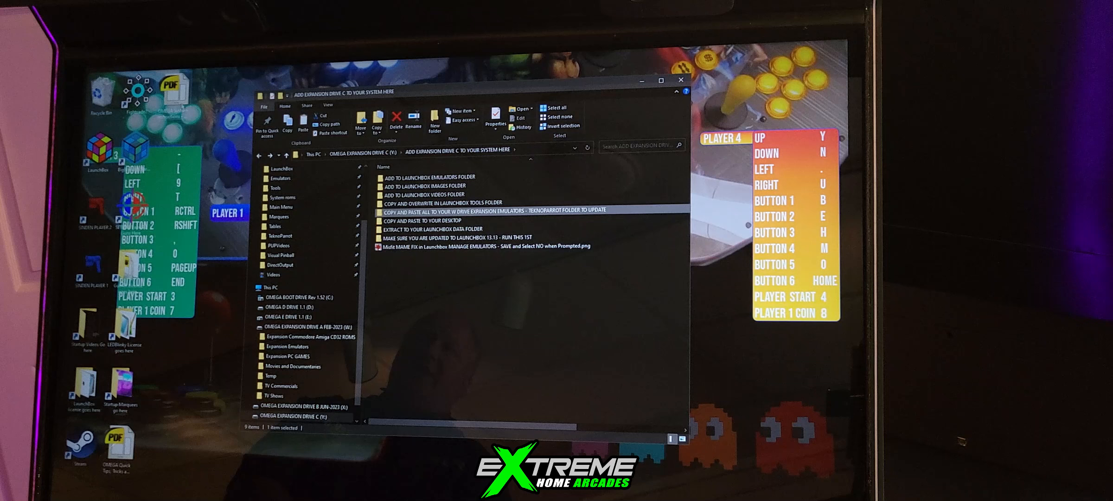
pyautogui.moveTo(407, 228)
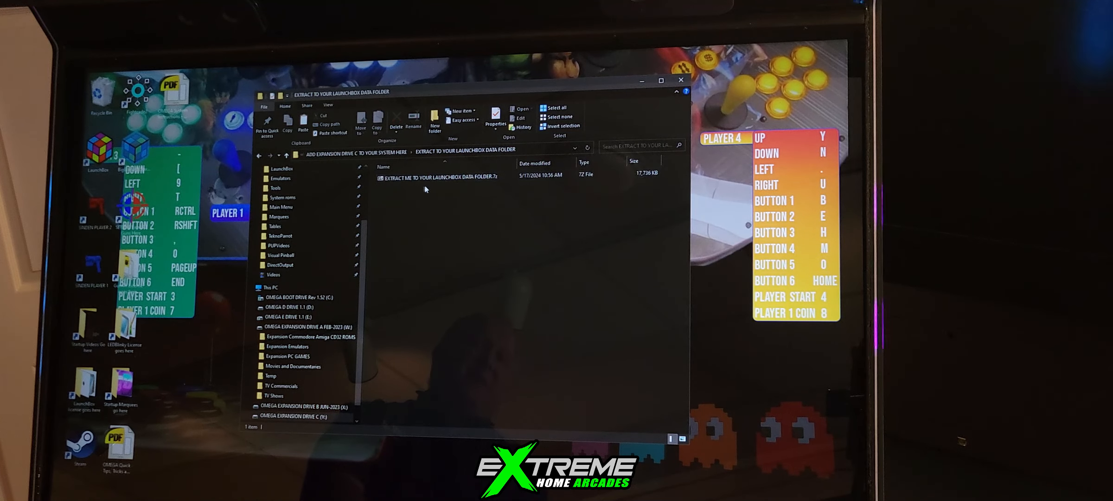
# Step: Select and open the .7z archive in EXTRACT TO YOUR LAUNCHBOX DATA FOLDER
pyautogui.click(462, 174)
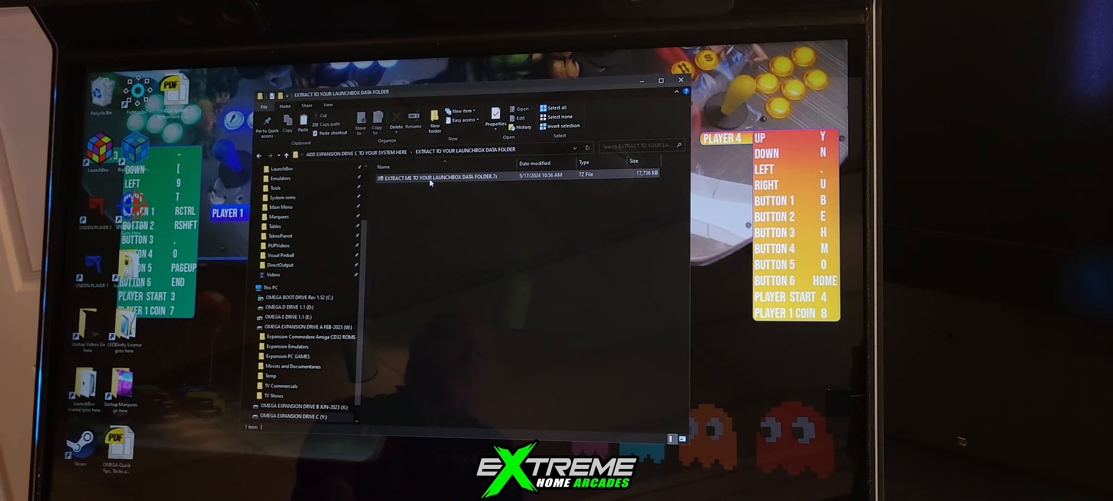
pyautogui.moveTo(433, 177)
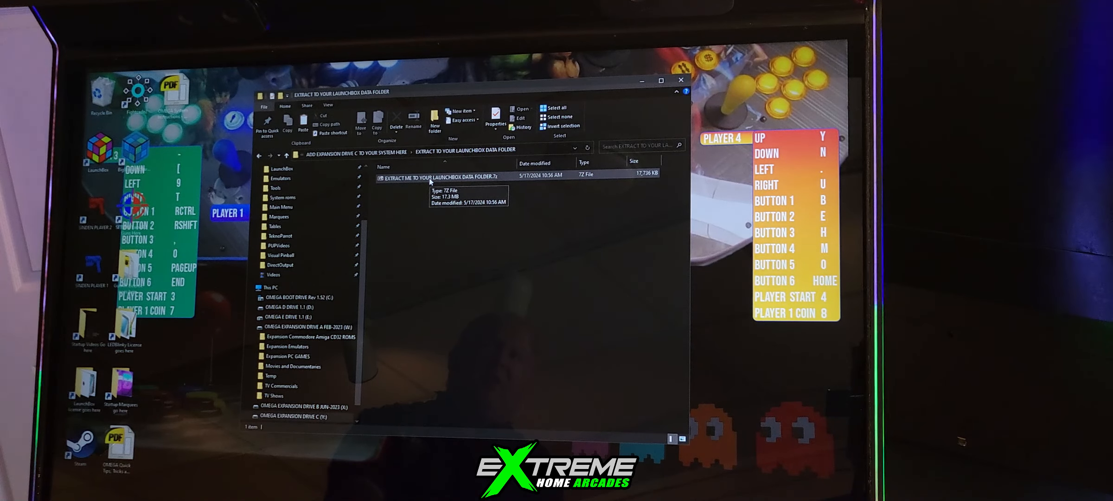
pyautogui.doubleClick(437, 177)
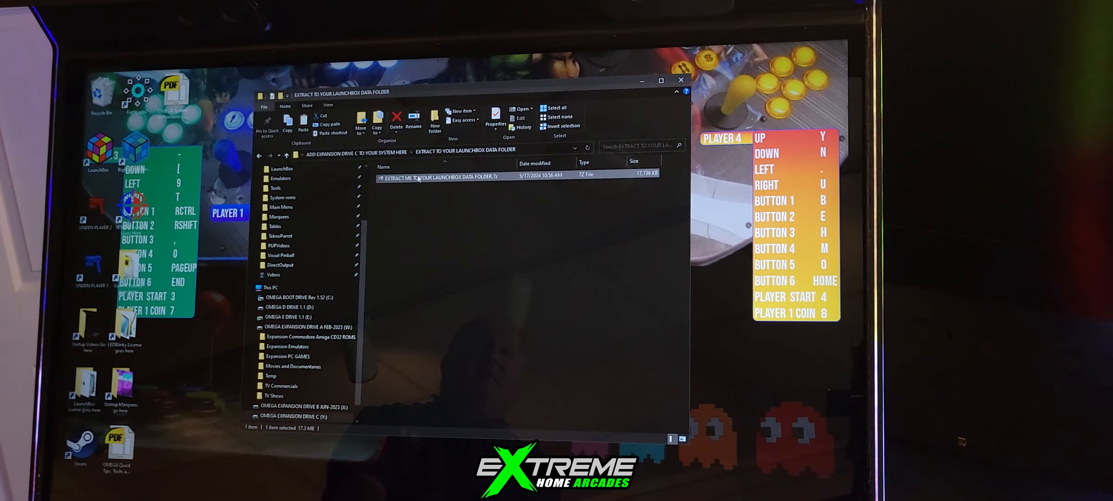
# Step: In 7-Zip, open Platforms, sort by name, and select Expansion Drive C.xml to copy out
pyautogui.doubleClick(440, 174)
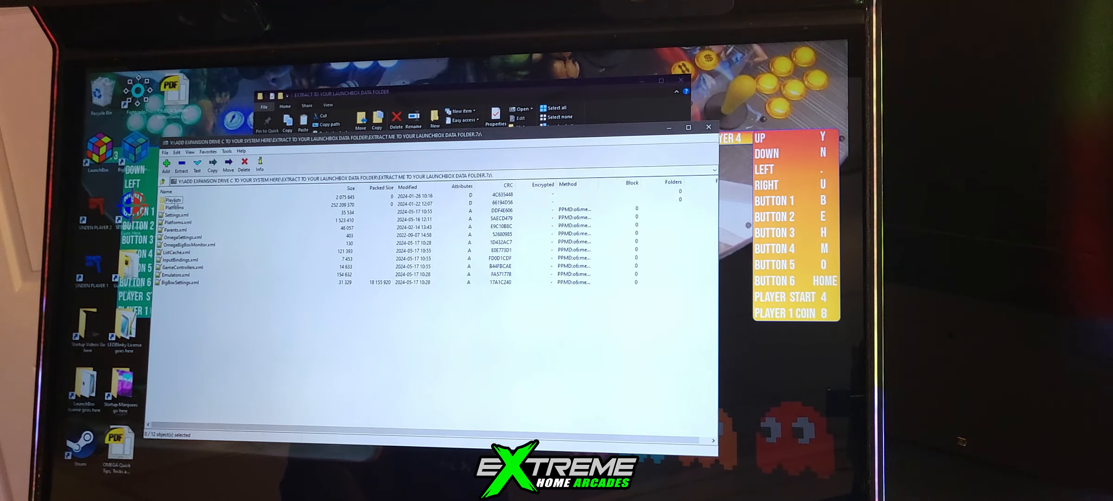
pyautogui.doubleClick(177, 208)
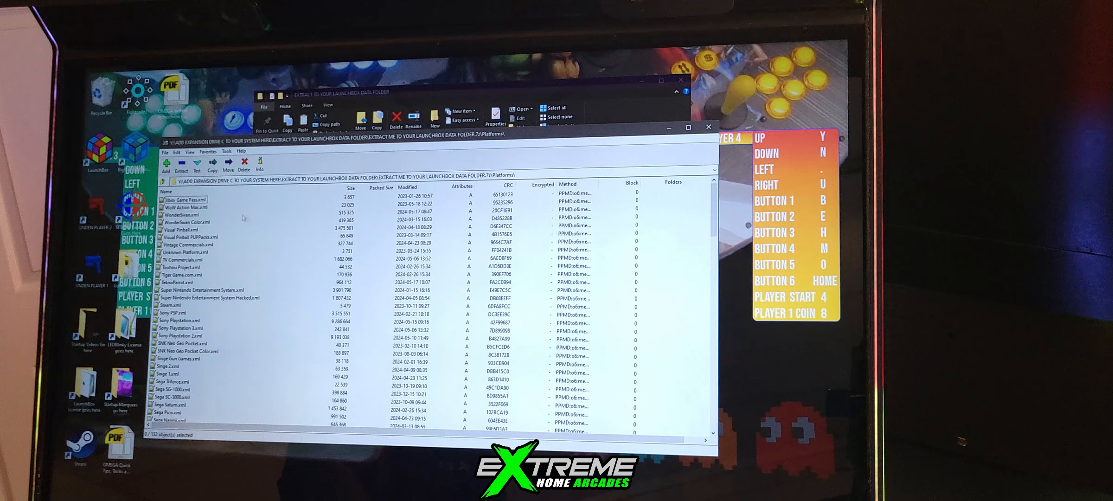
pyautogui.click(166, 192)
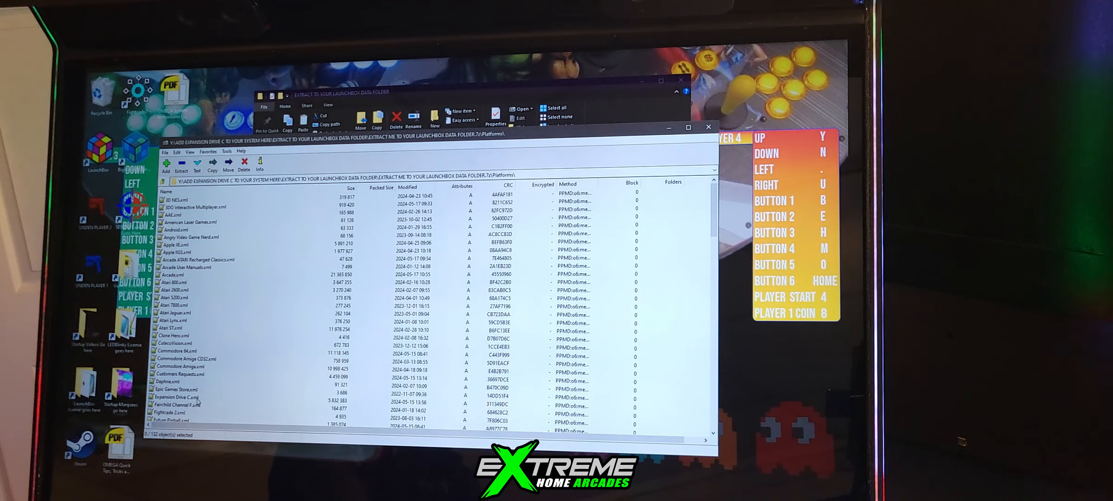
pyautogui.click(177, 398)
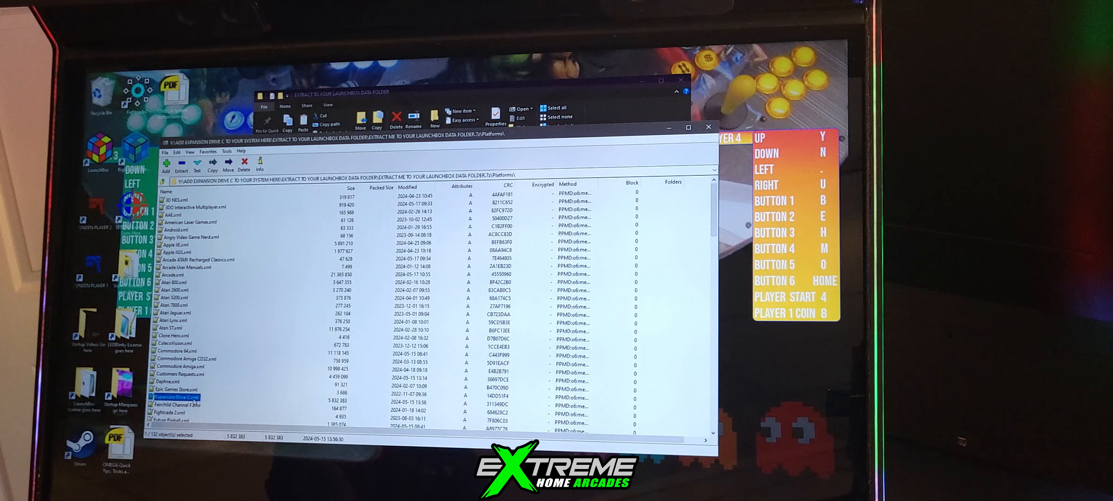
pyautogui.rightClick(178, 396)
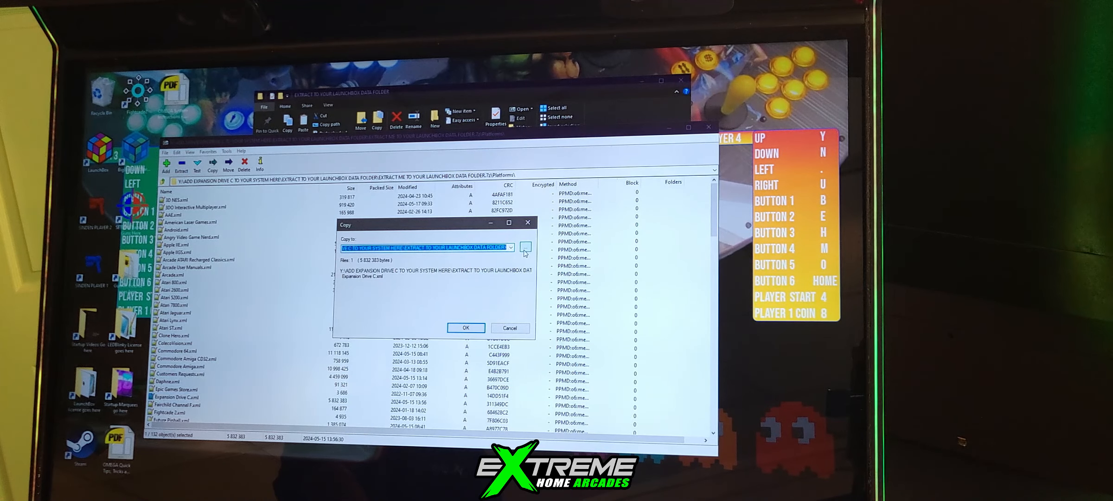
# Step: Browse to C:\Users\Administrator\LaunchBox\Data for the Platforms files, then cancel that extraction
pyautogui.click(525, 248)
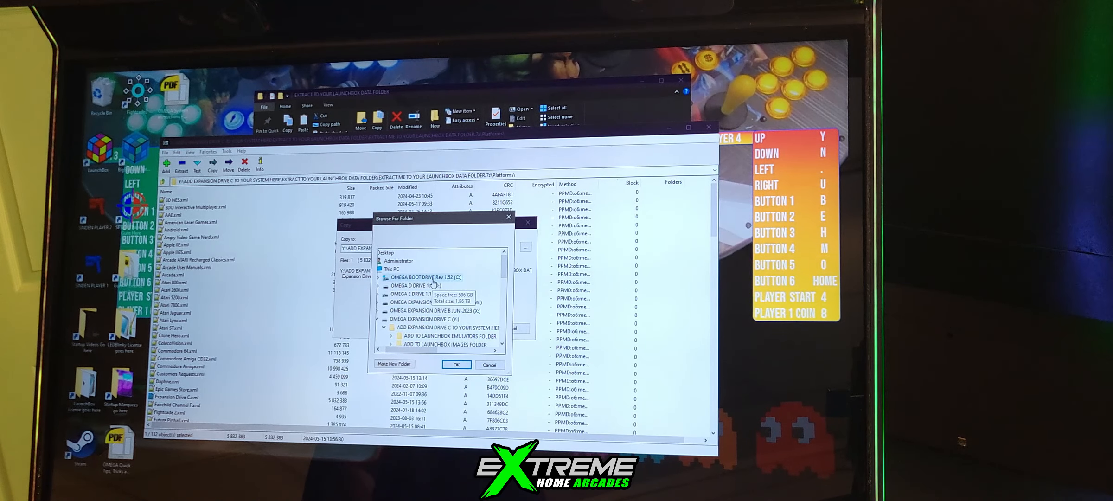
pyautogui.click(424, 277)
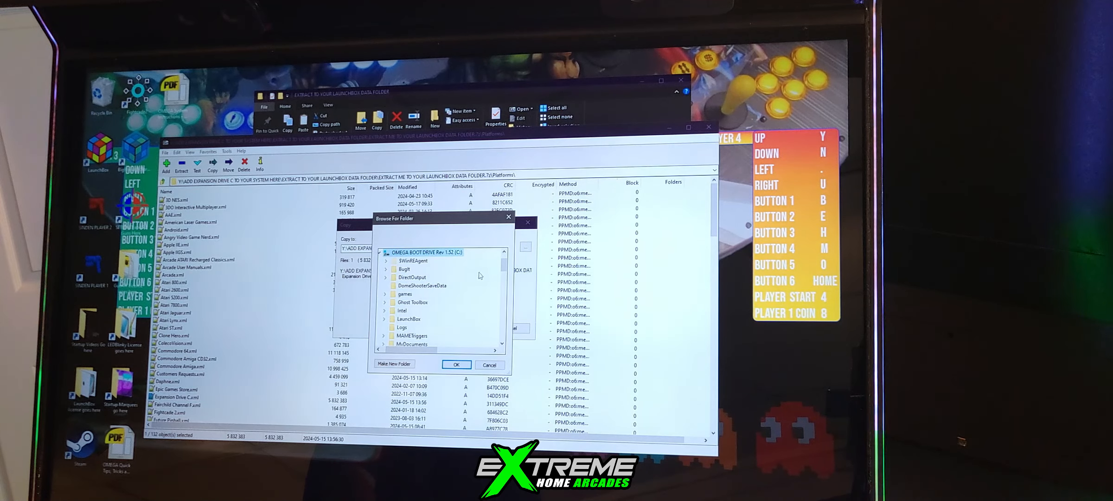
pyautogui.scroll(-3)
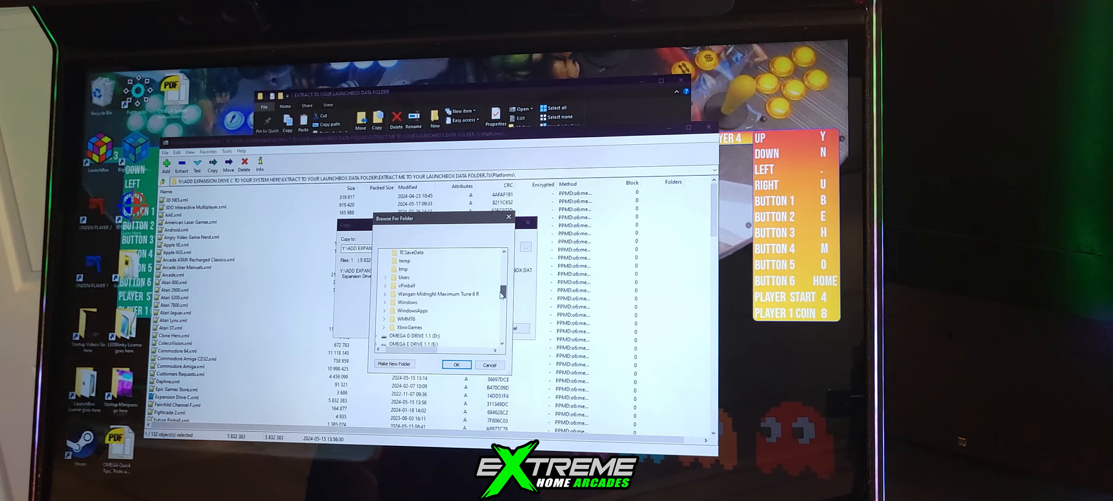
pyautogui.click(386, 278)
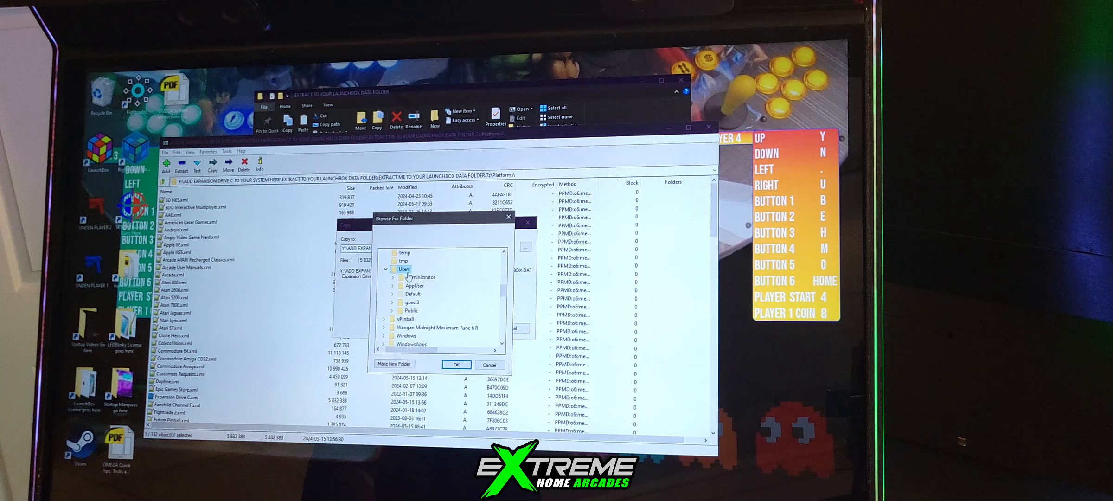
pyautogui.click(392, 277)
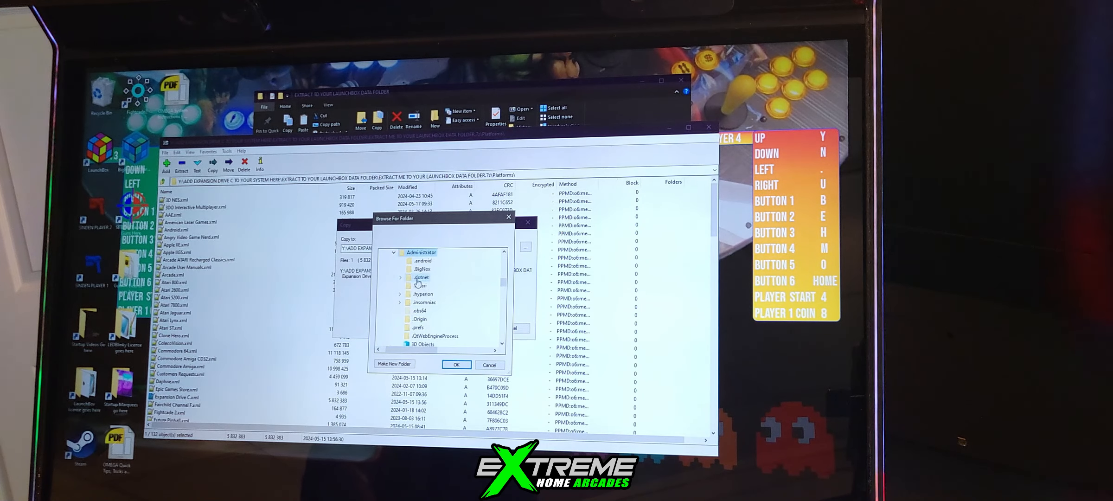
pyautogui.scroll(-3)
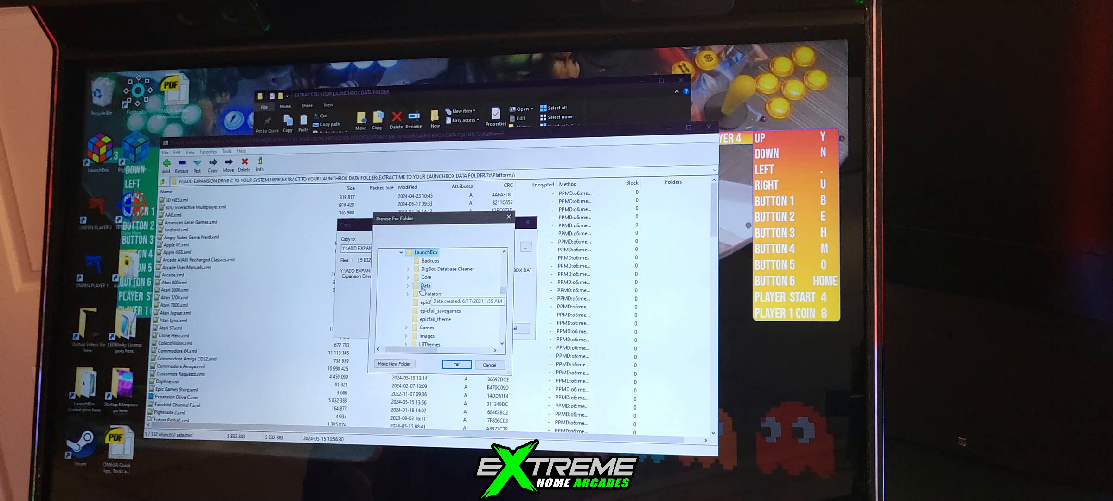
pyautogui.click(425, 285)
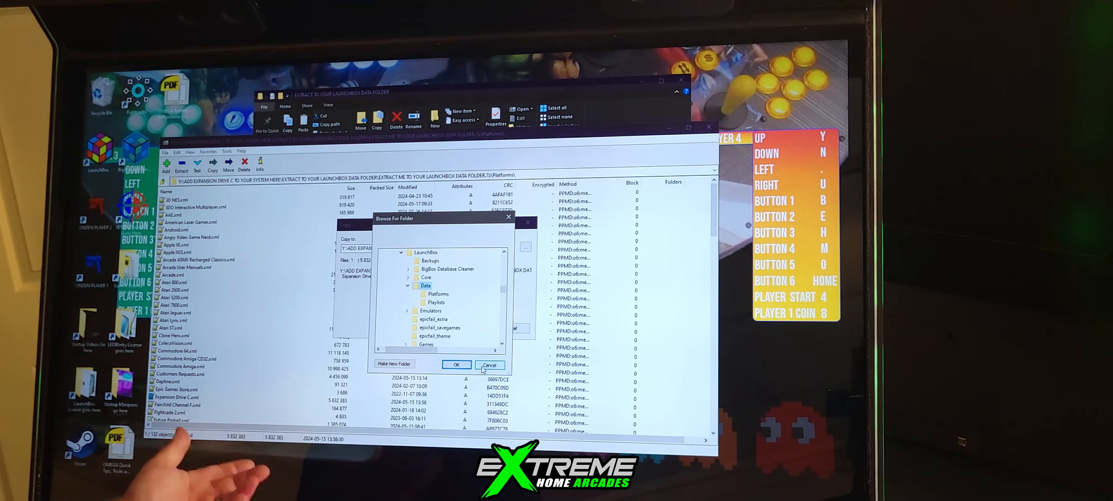
pyautogui.click(457, 364)
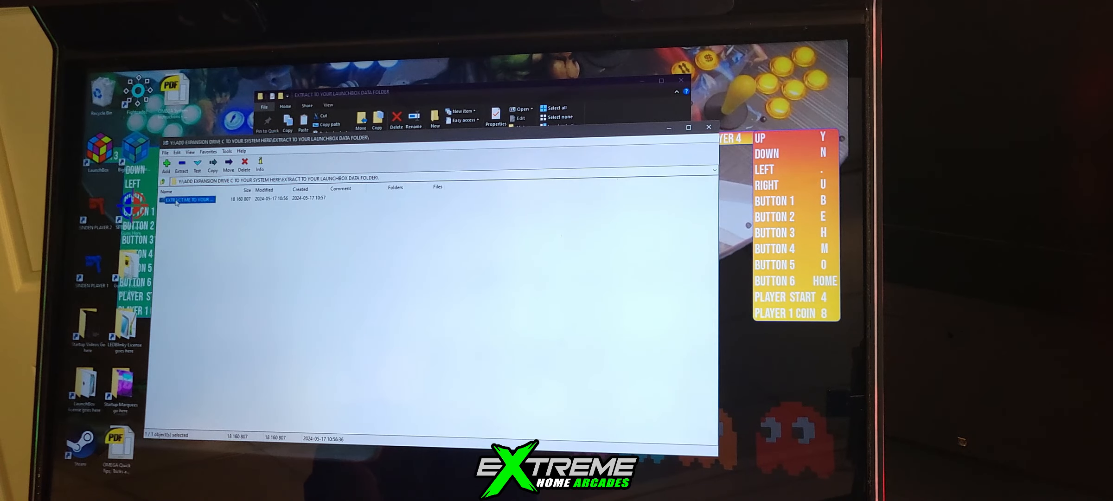
# Step: Extract the database archive's full contents to C:\Users\Administrator\LaunchBox\Data
pyautogui.doubleClick(188, 198)
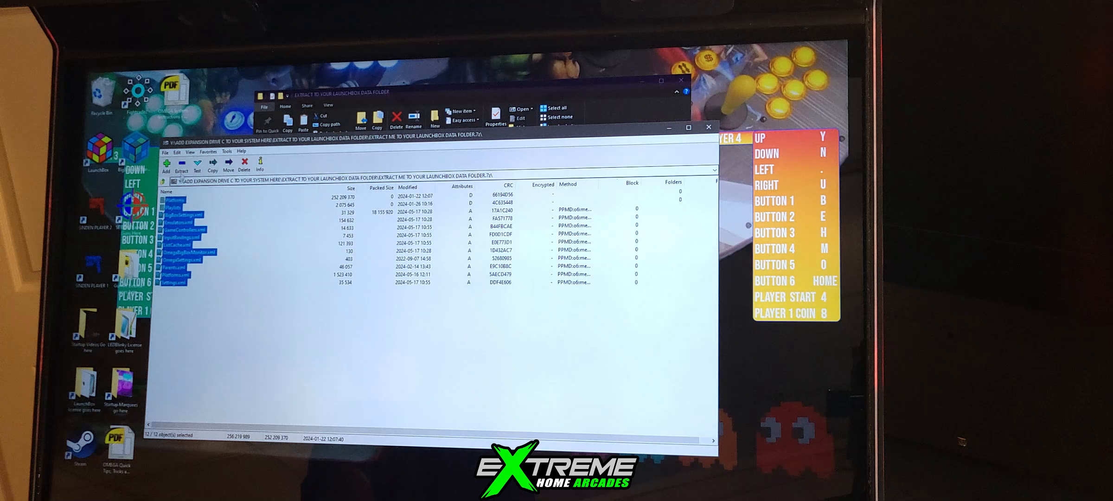
pyautogui.click(213, 165)
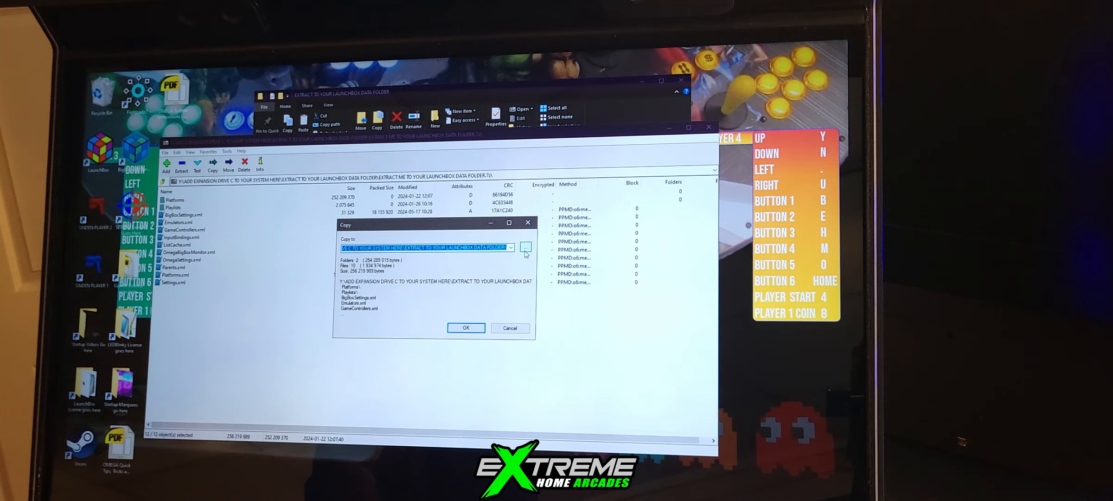
pyautogui.click(526, 246)
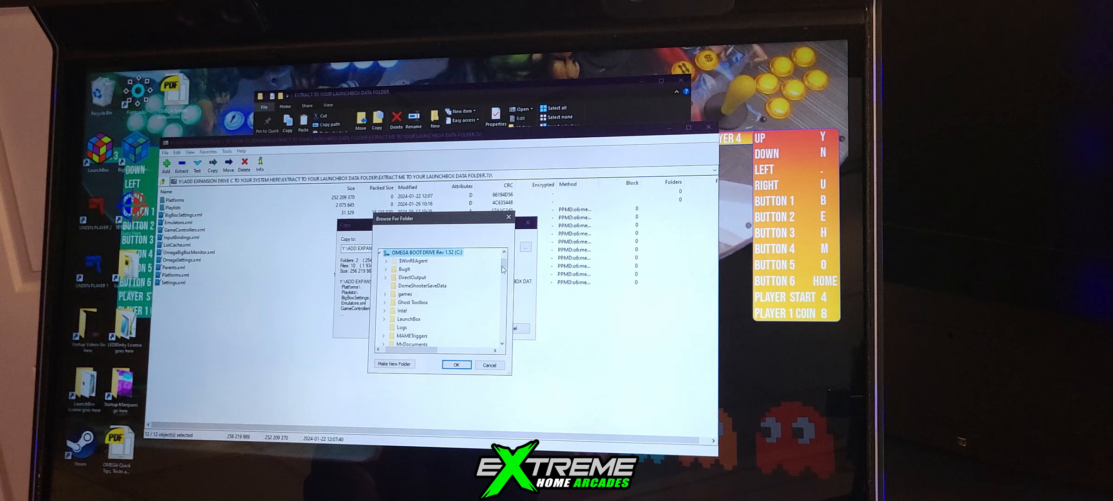
pyautogui.scroll(-3)
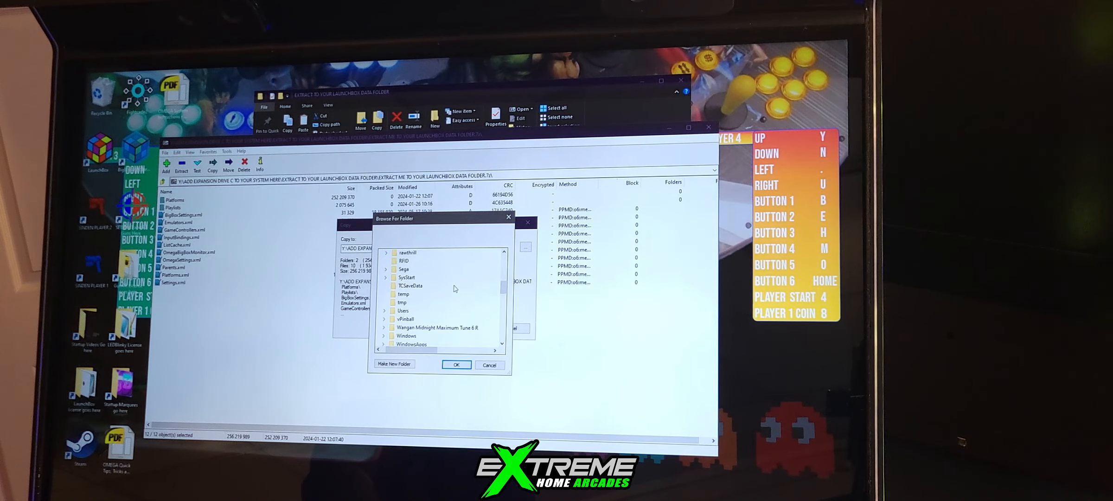
pyautogui.click(385, 293)
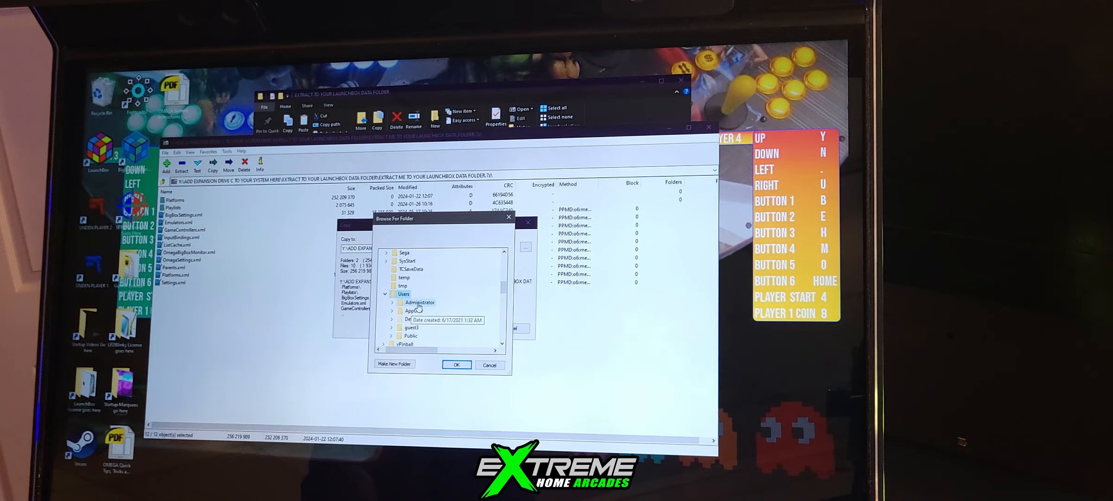
pyautogui.click(392, 303)
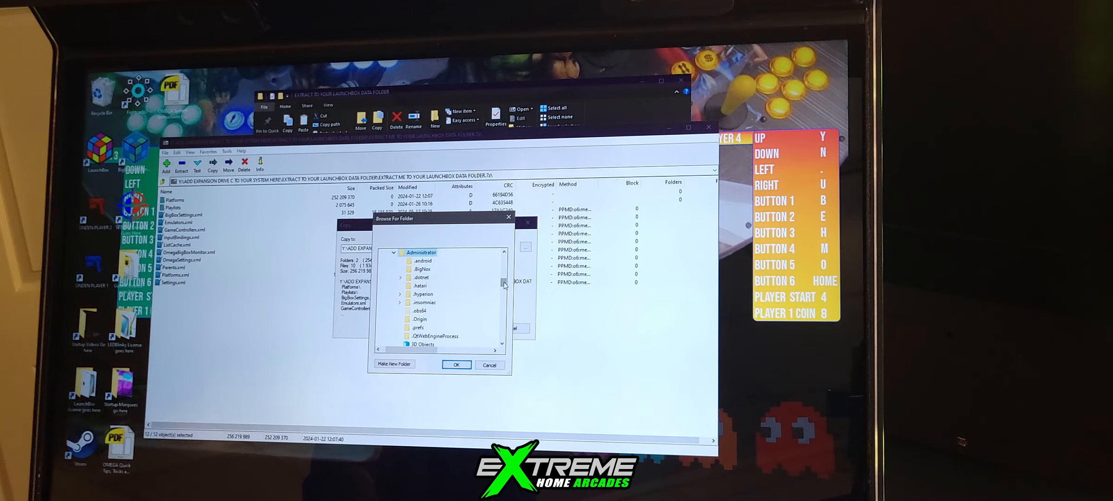
pyautogui.scroll(-3)
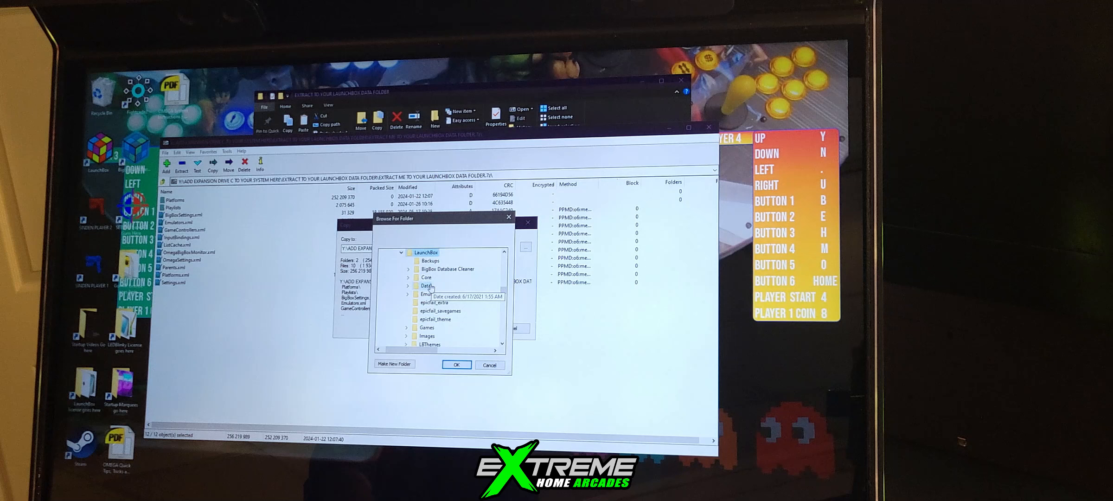
pyautogui.click(425, 286)
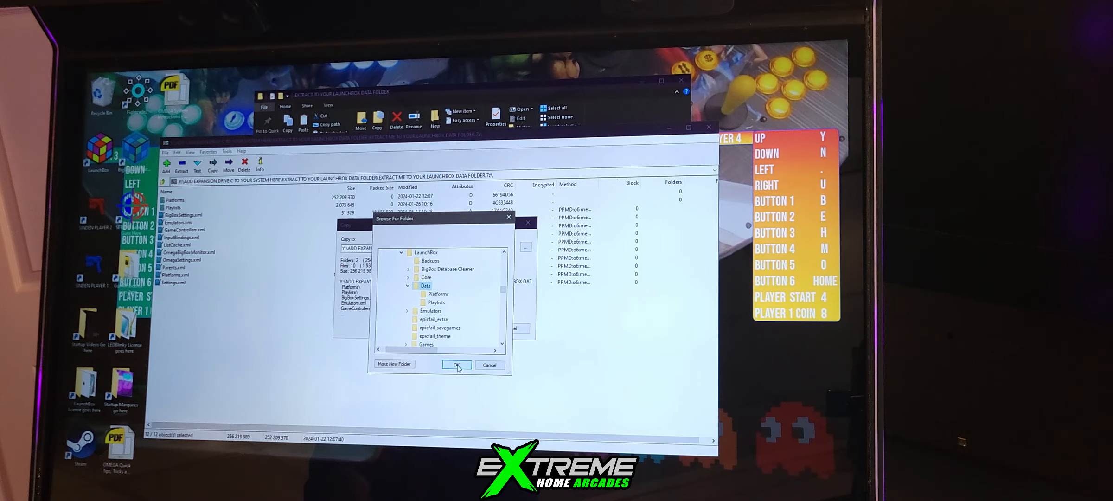
pyautogui.click(457, 364)
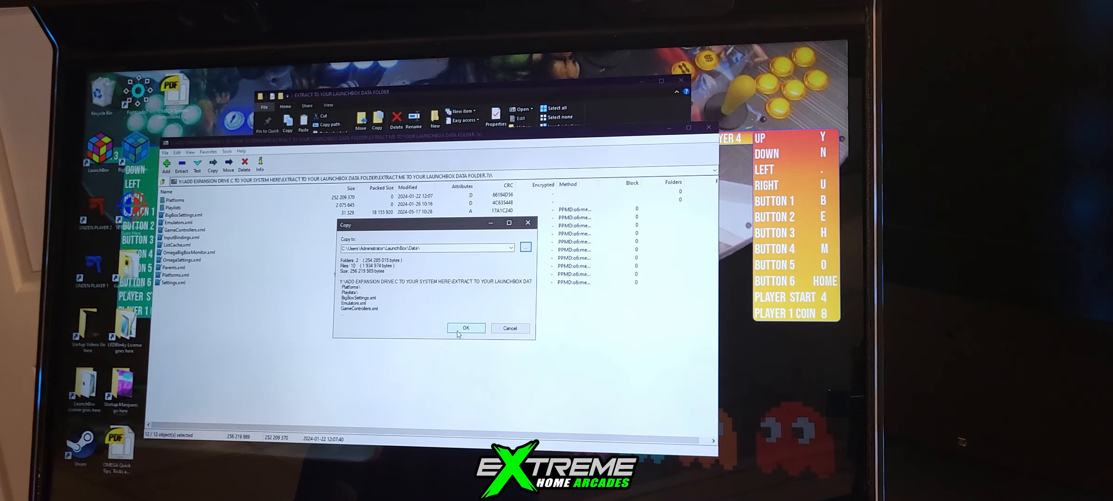
pyautogui.click(465, 328)
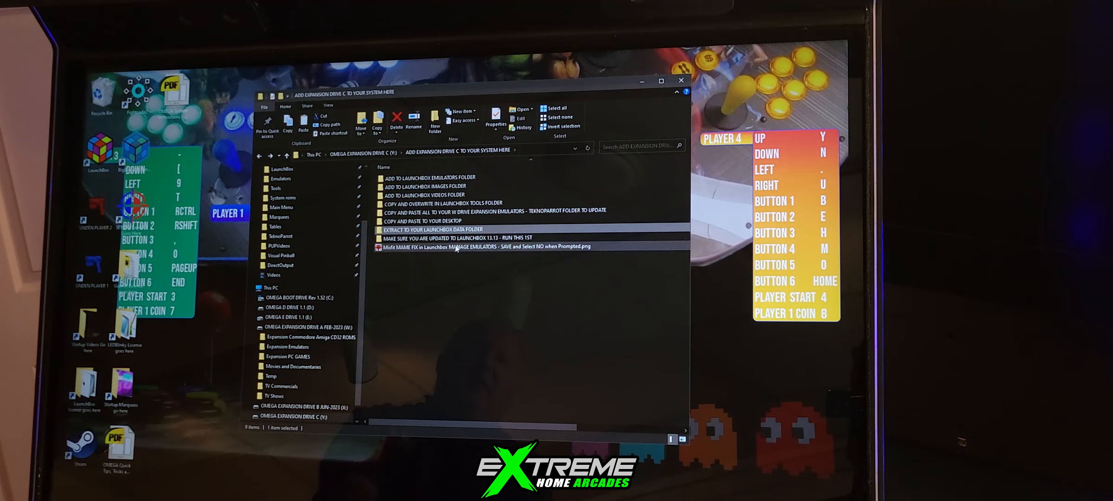
pyautogui.click(483, 246)
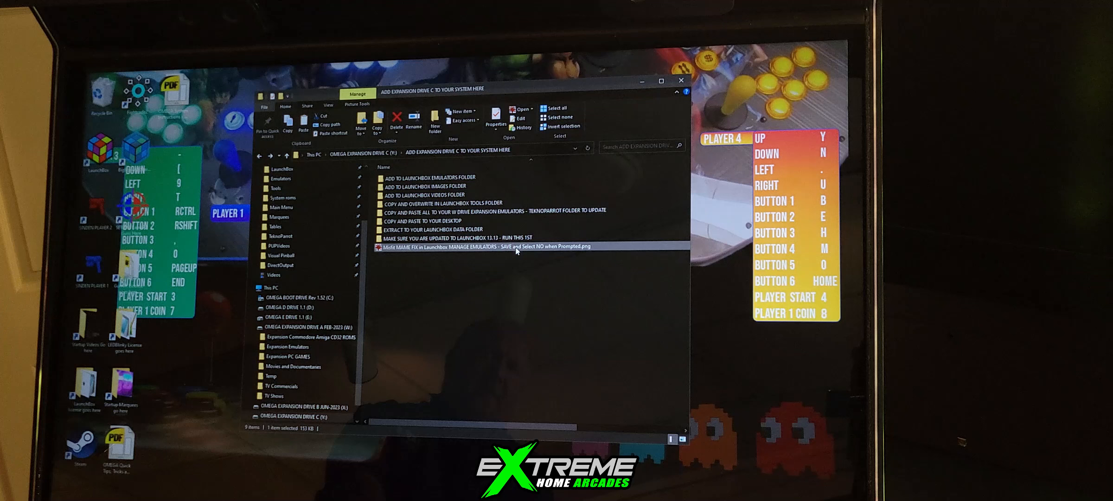
pyautogui.moveTo(518, 246)
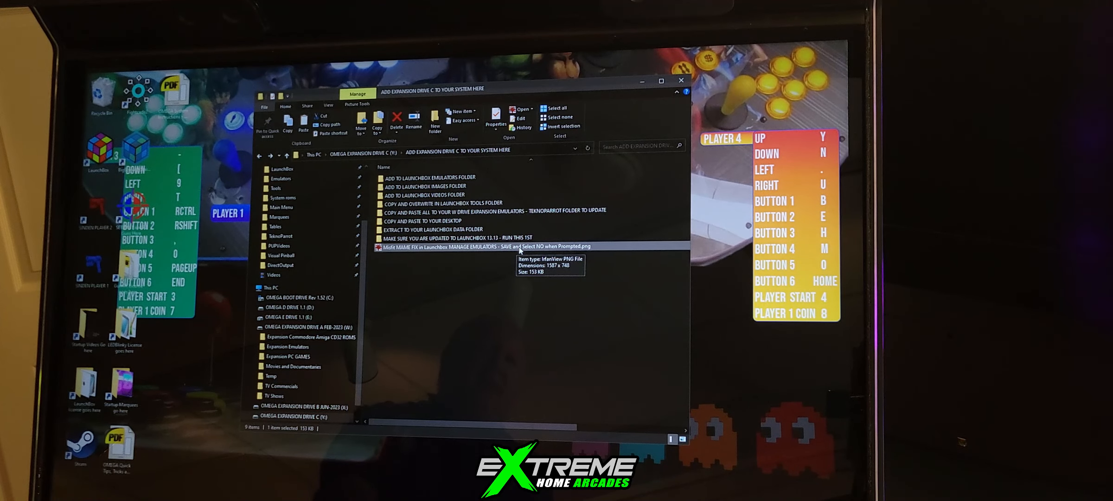
pyautogui.moveTo(644, 140)
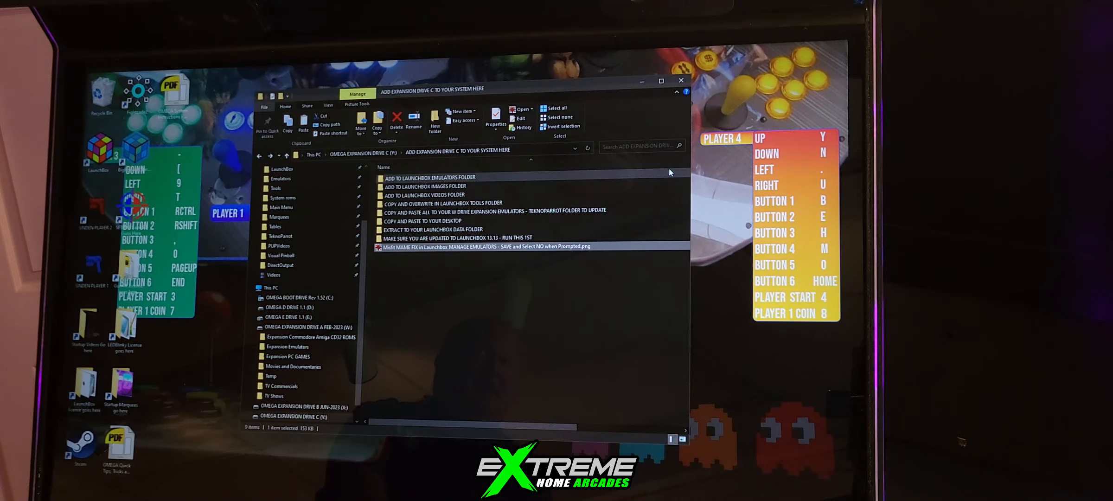
pyautogui.moveTo(667, 170)
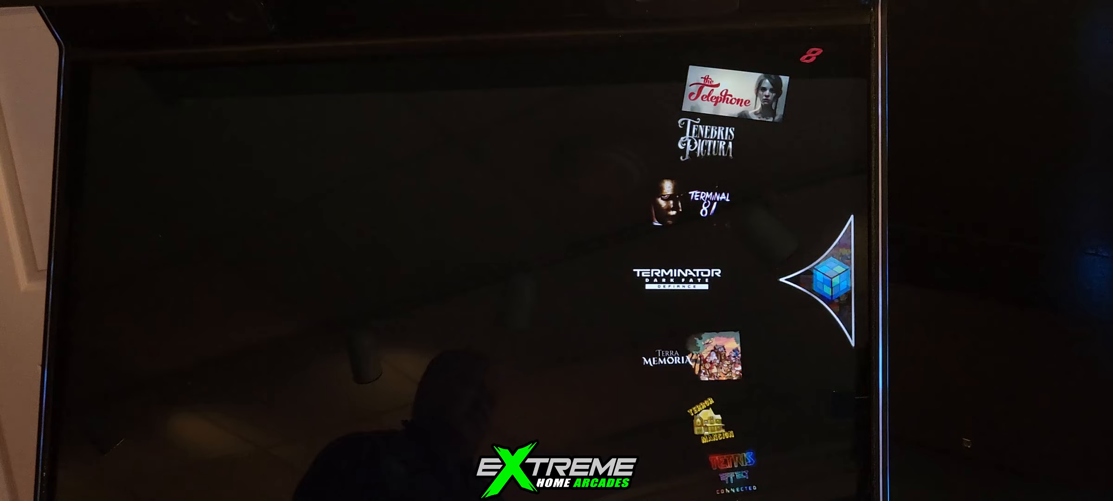
# Step: Scroll the Big Box wheel past Terminator Dark Fate and The Texas Chainsaw Massacre
pyautogui.scroll(-3)
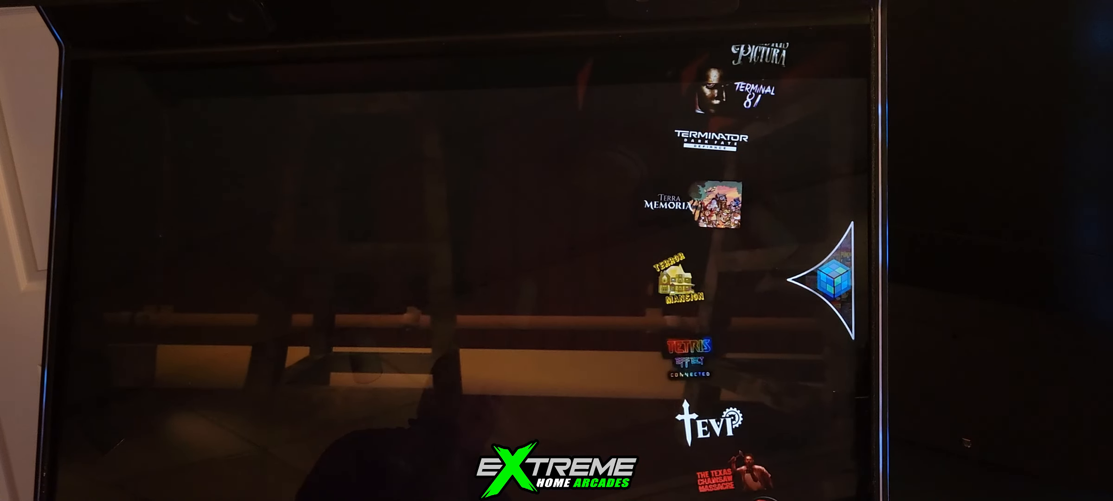
pyautogui.scroll(-3)
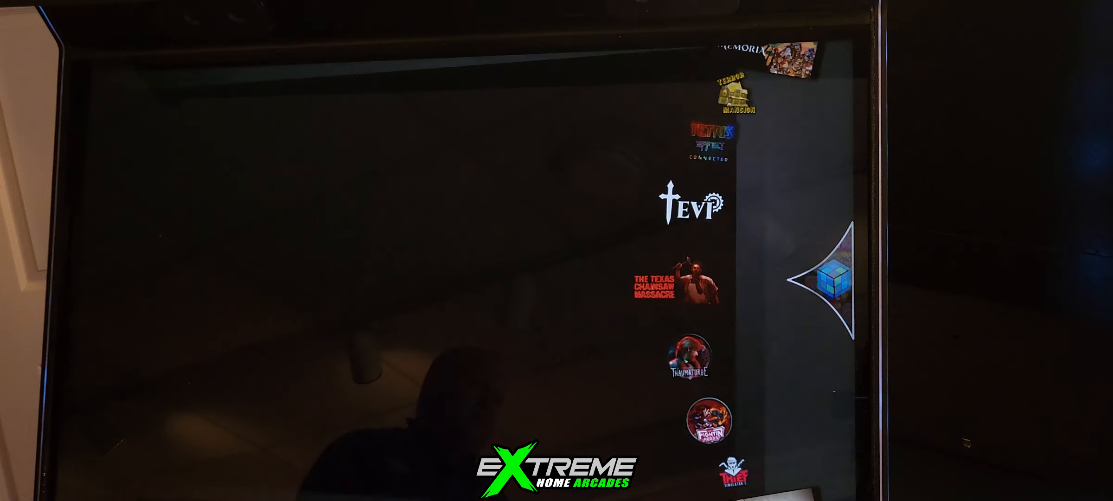